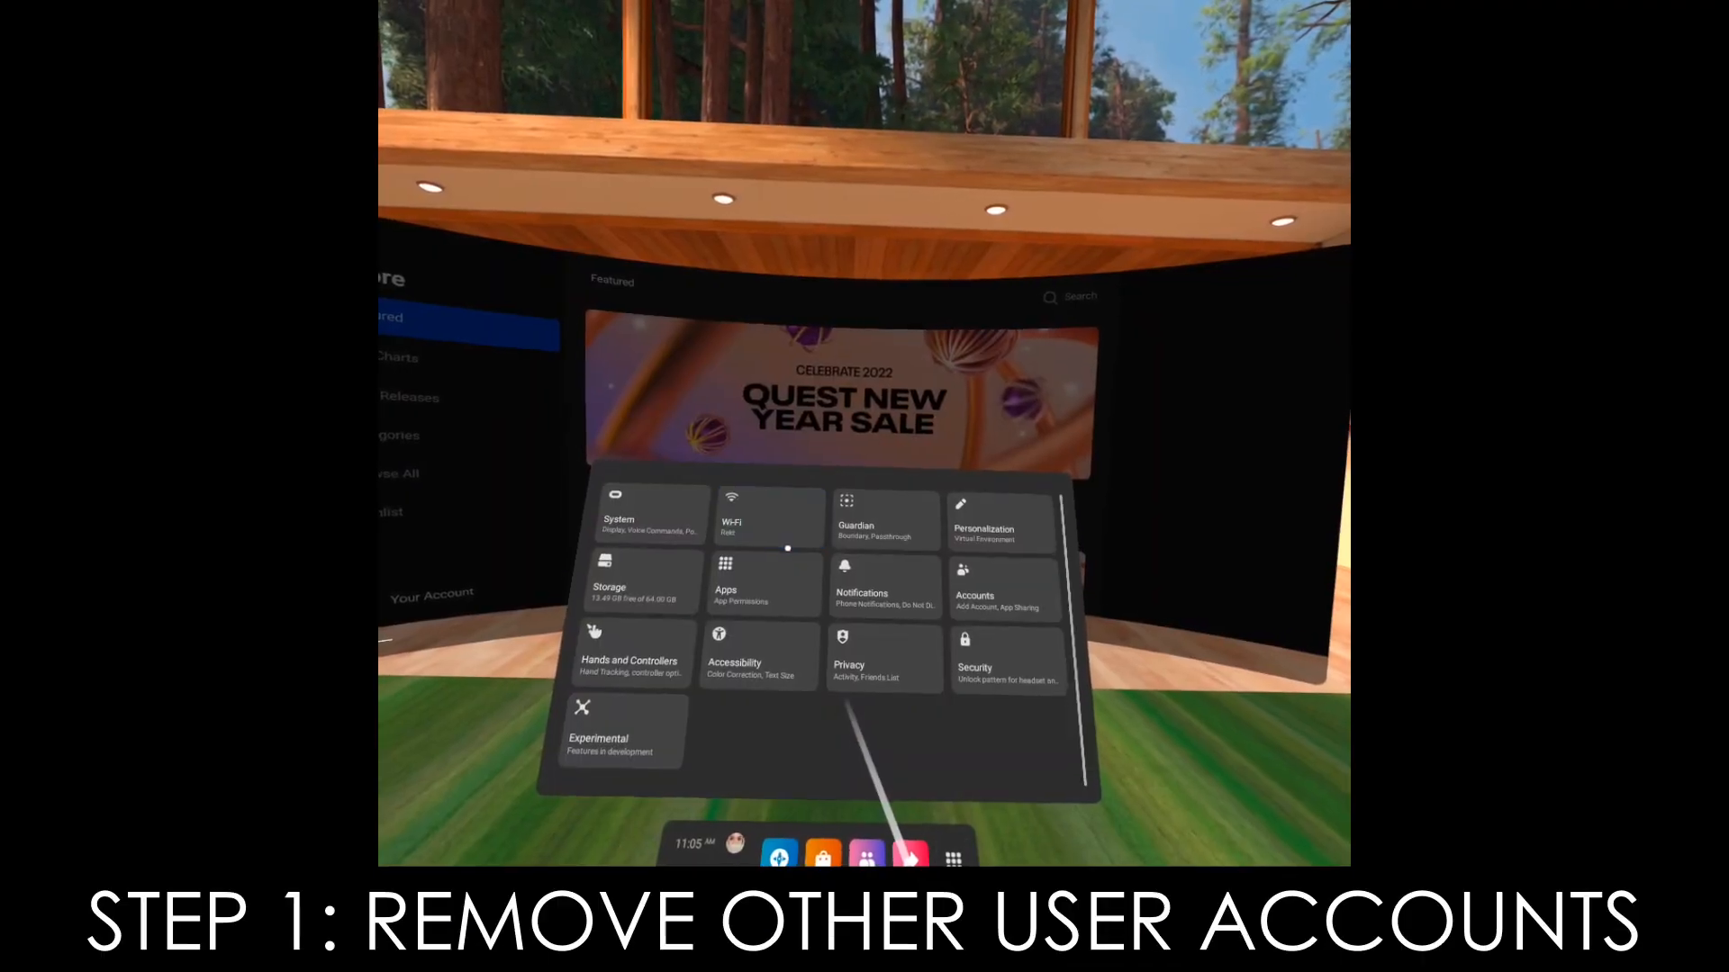
Open the headset's Accounts settings and remove the other user account
click(1001, 590)
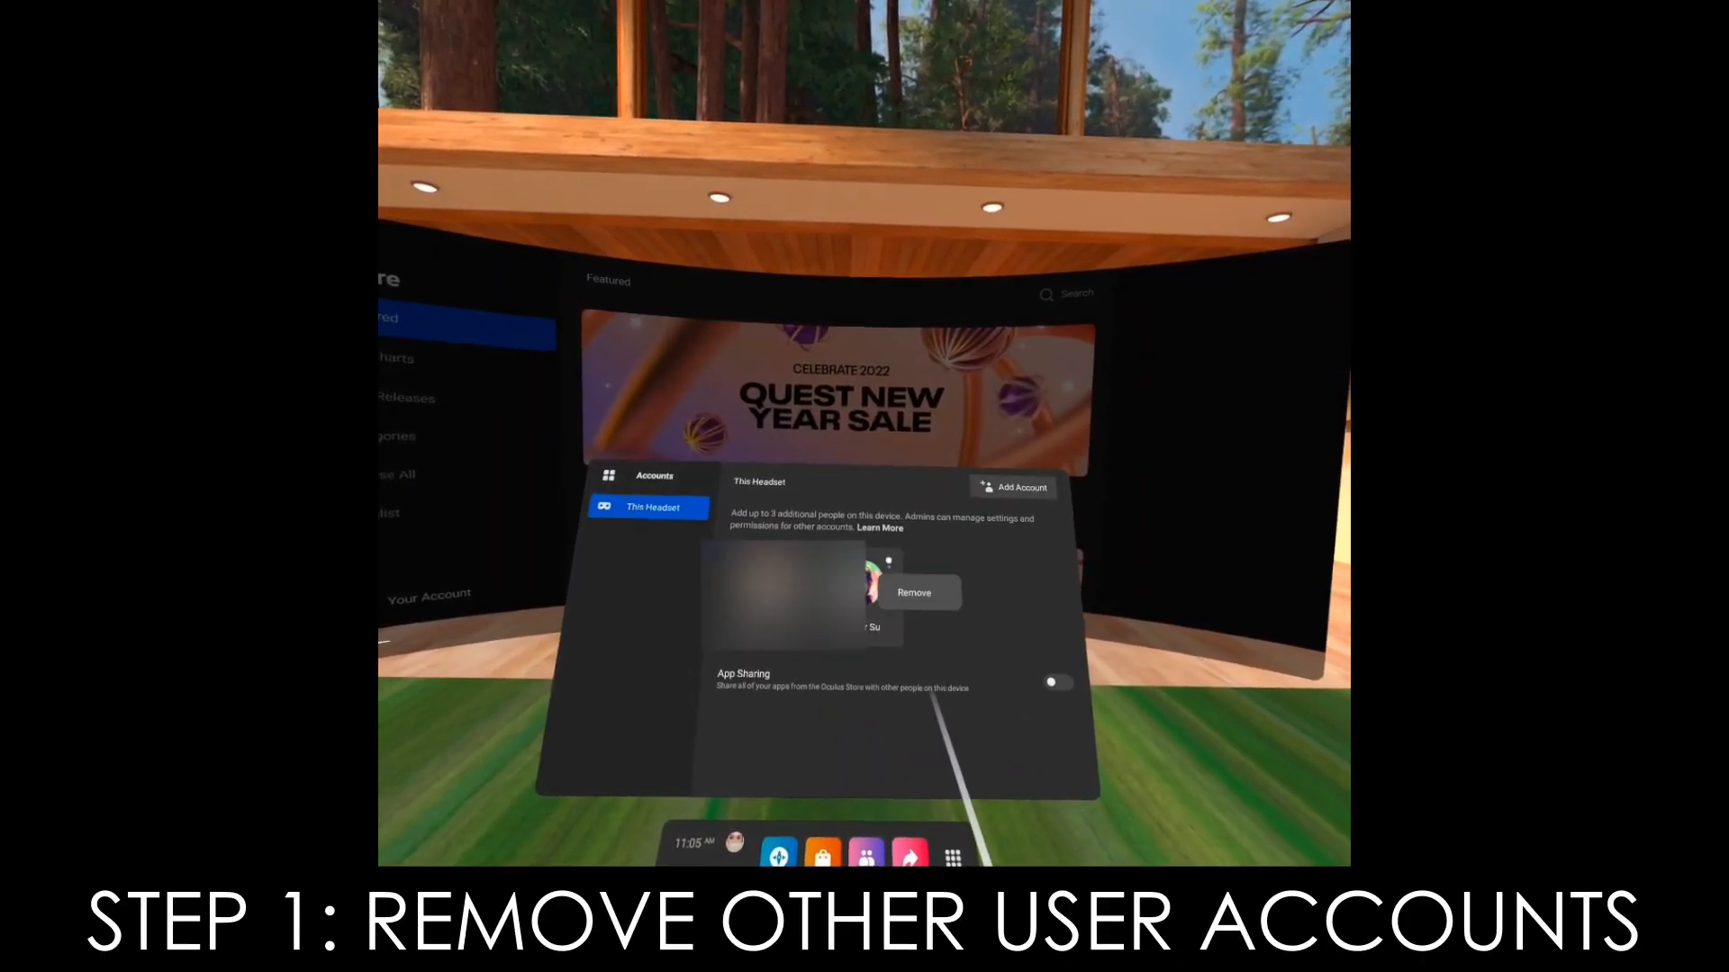
click(913, 592)
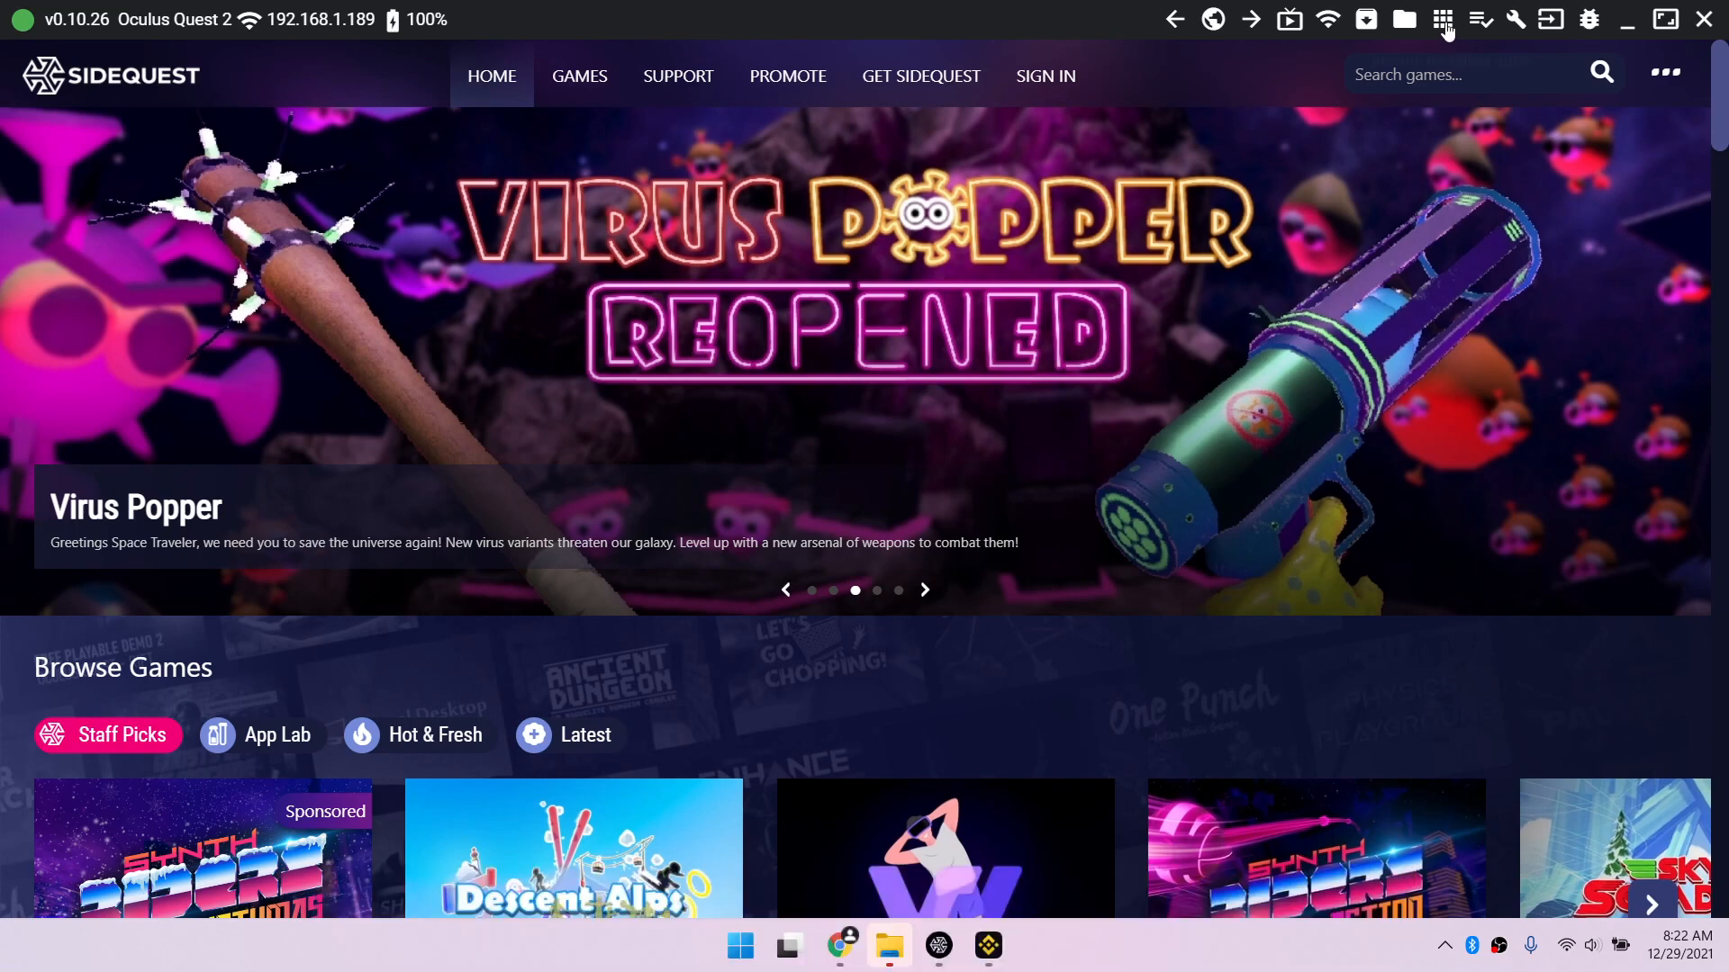
Open Beat Saber's settings from the installed apps list and back up its game data
click(1440, 19)
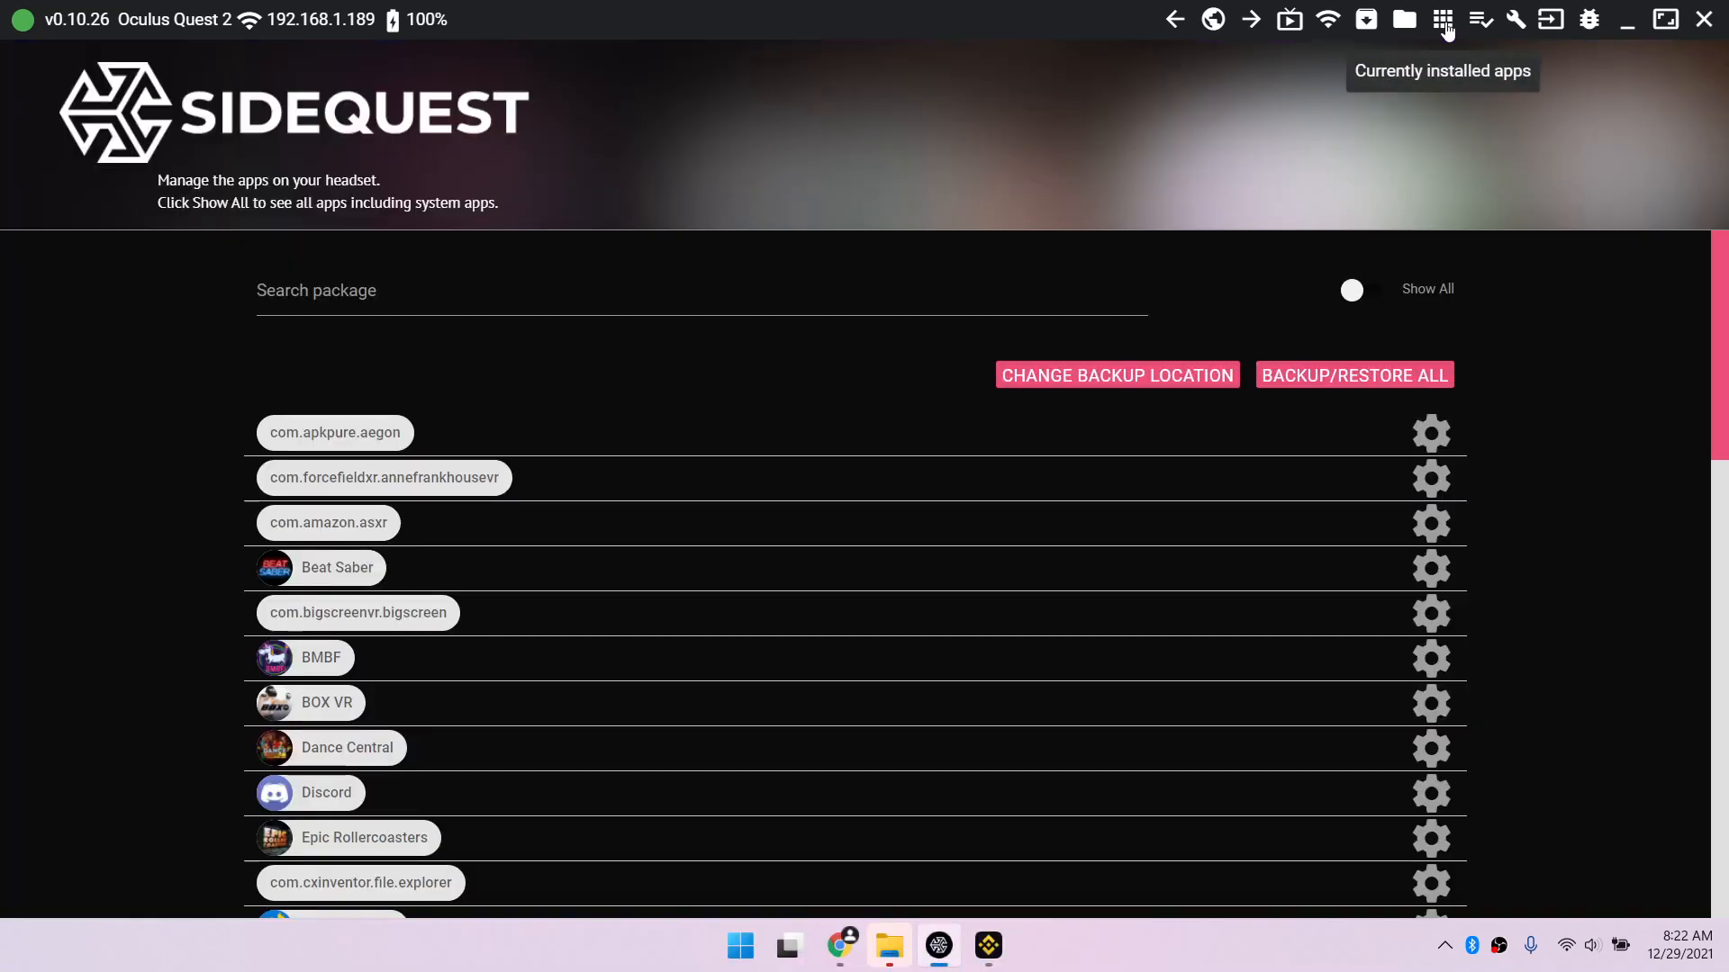
mouse_move(1206, 562)
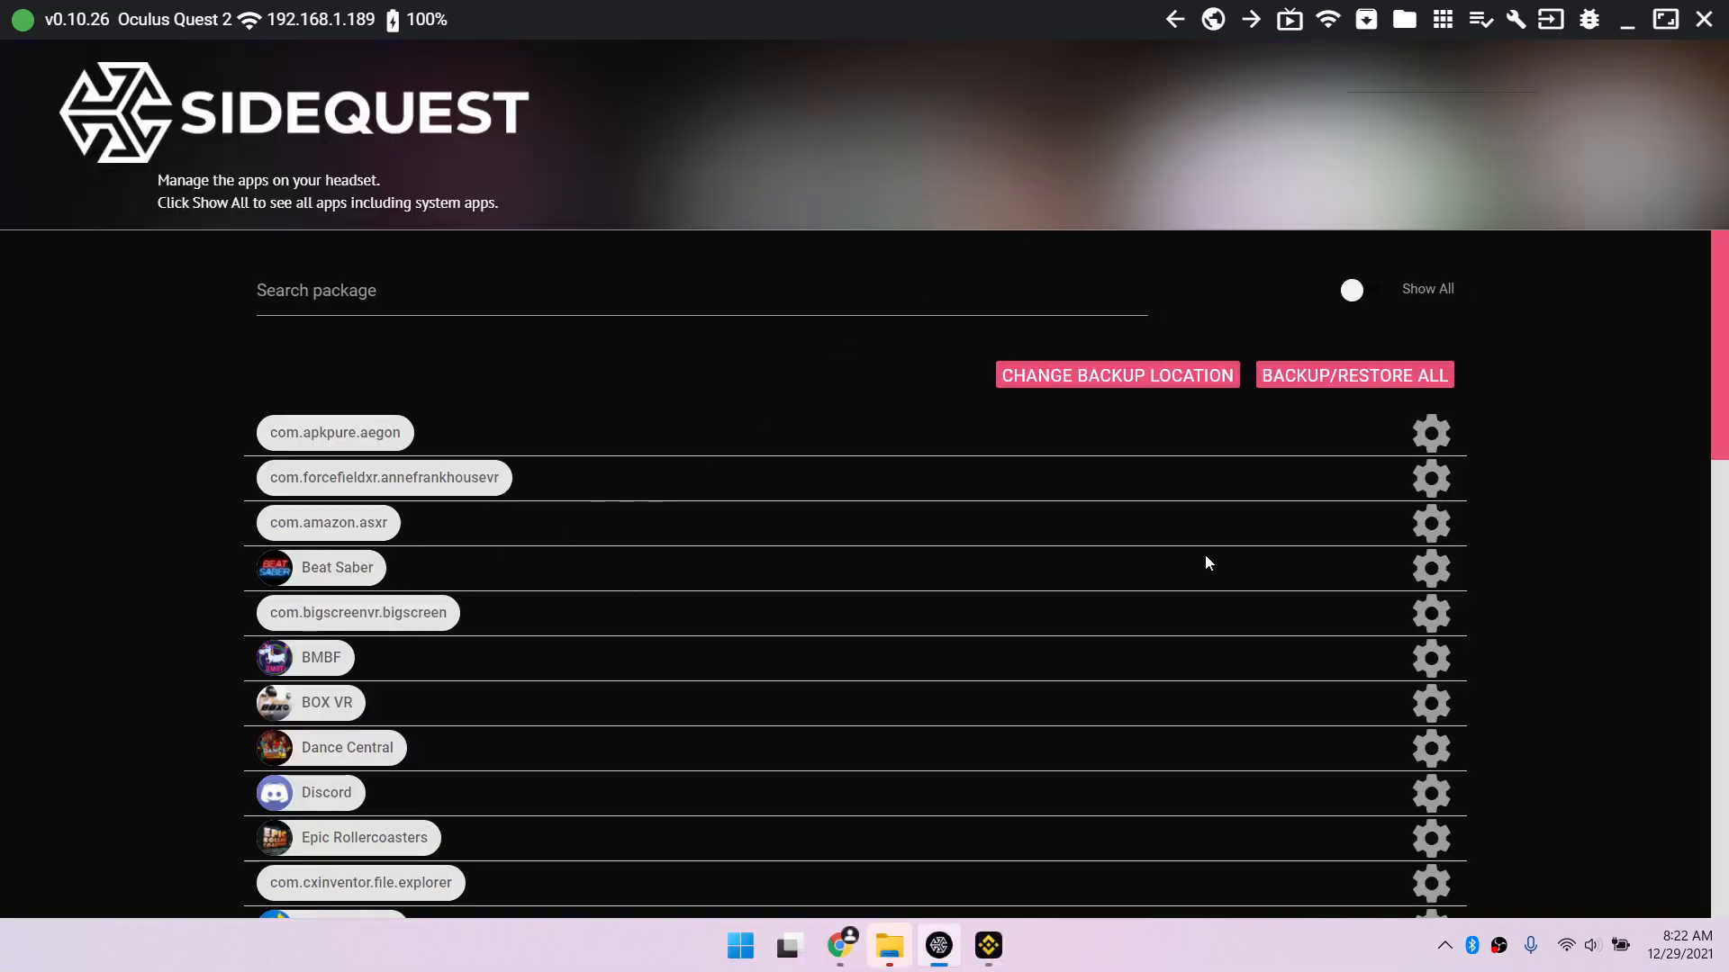
click(1430, 568)
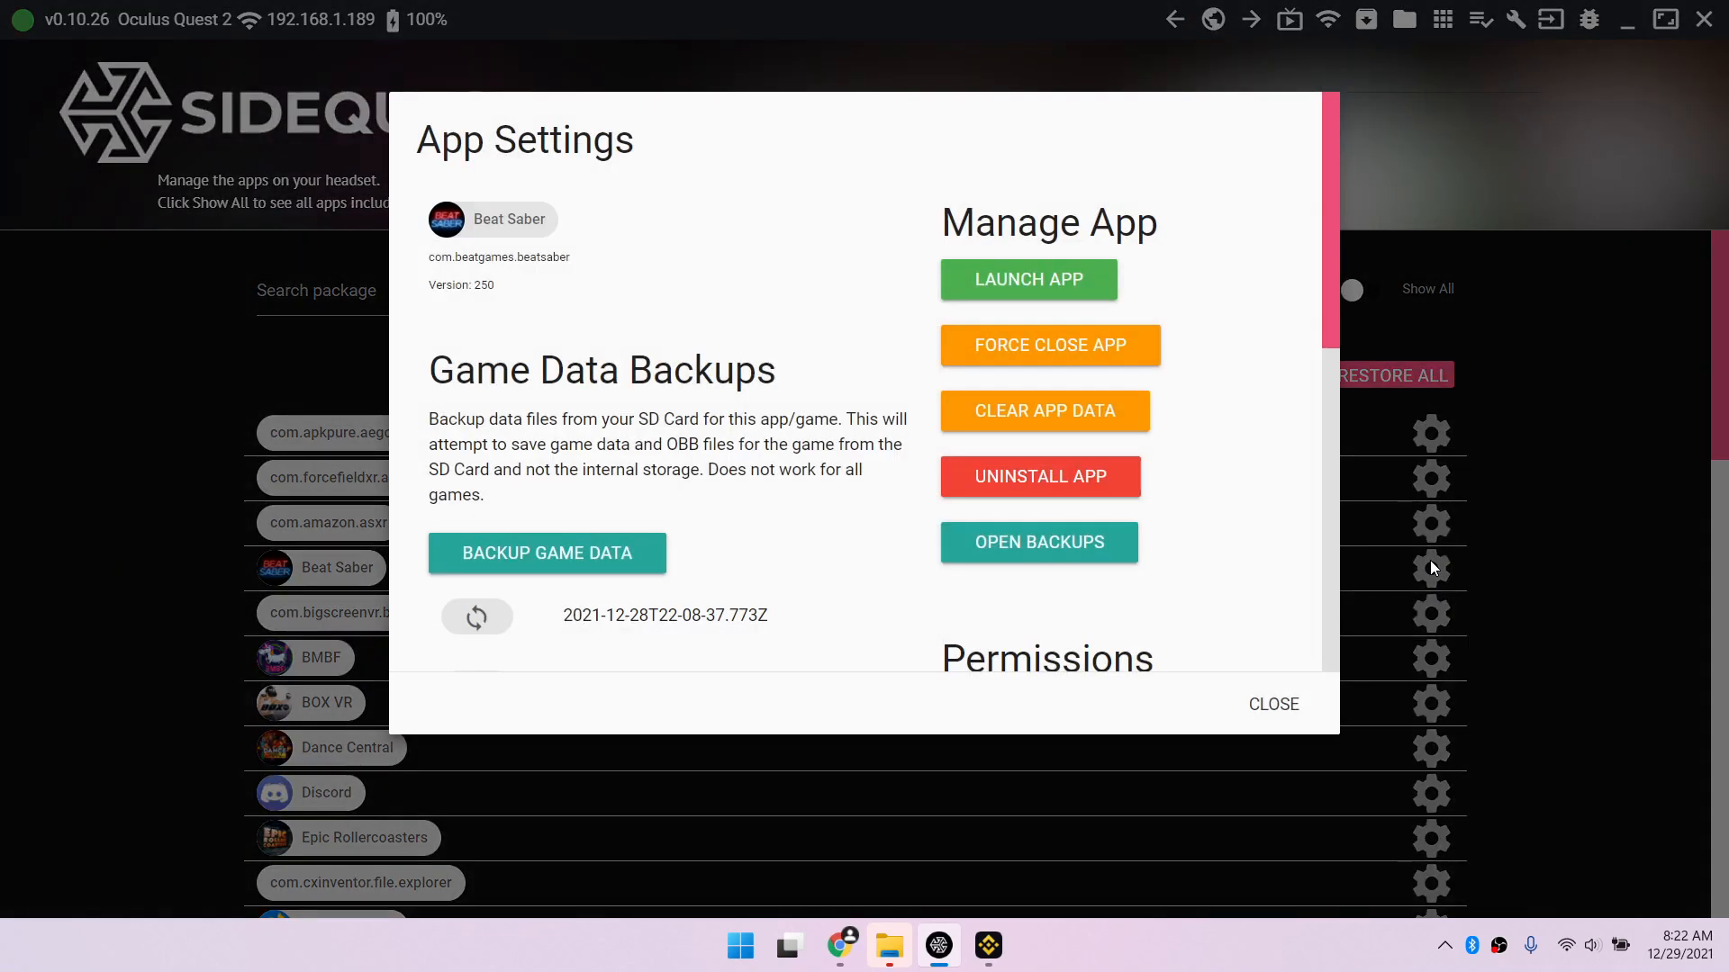
click(546, 552)
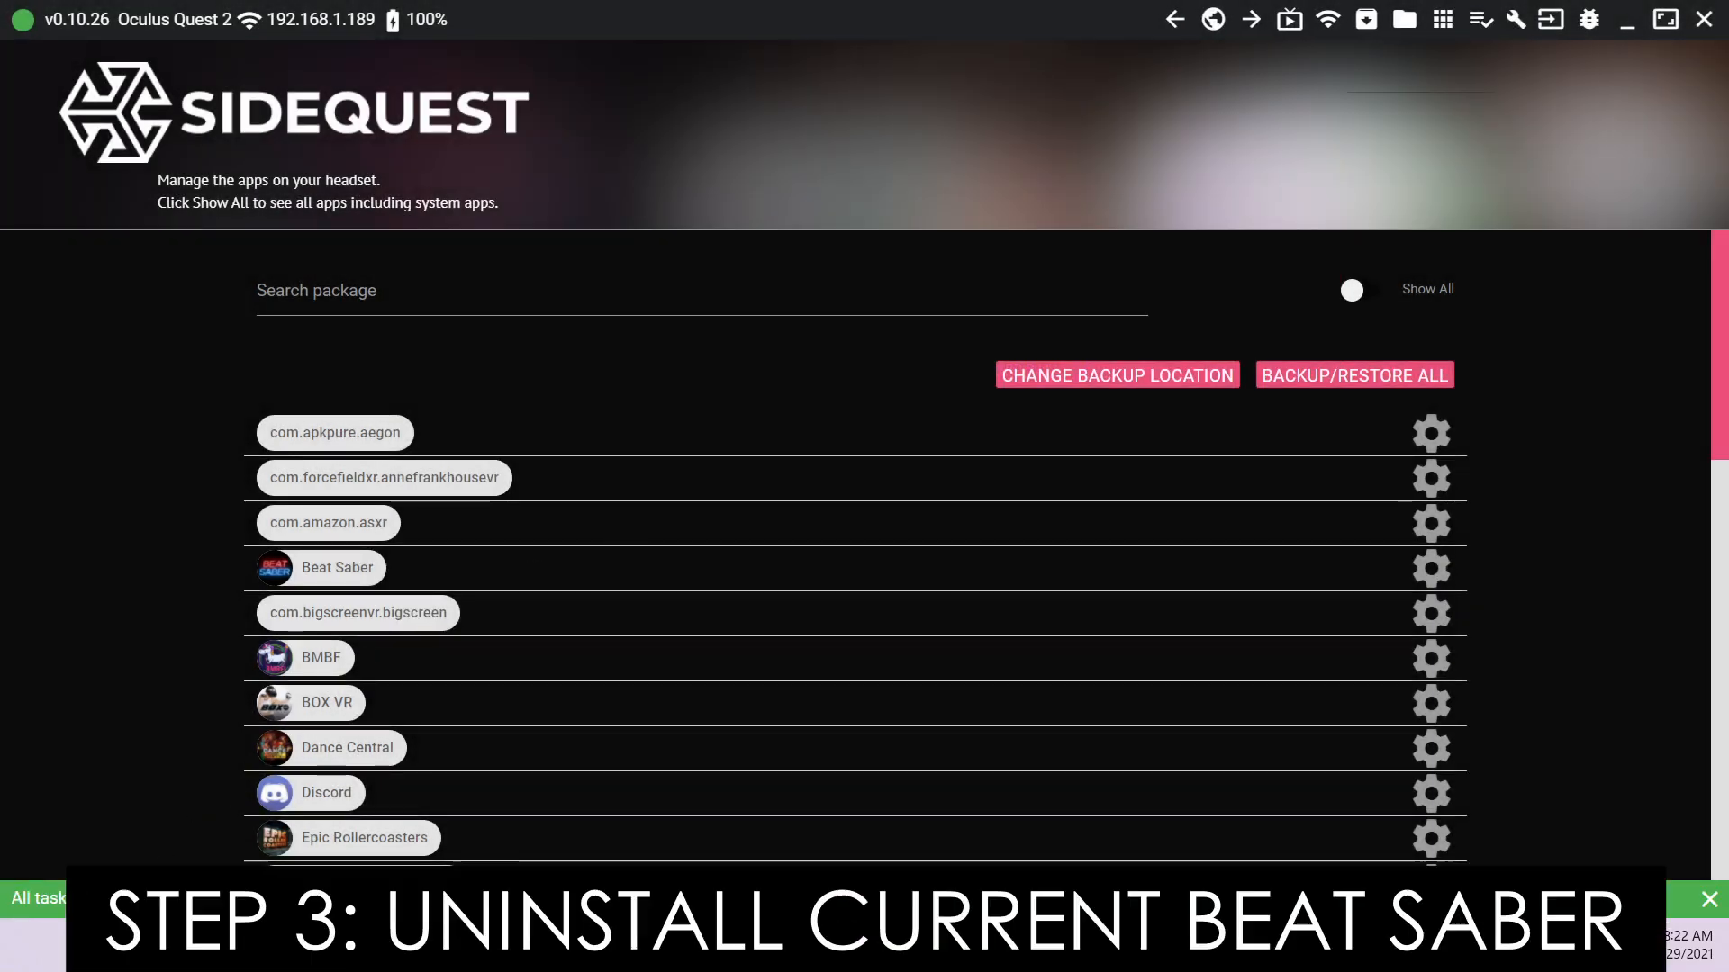
mouse_move(1380, 619)
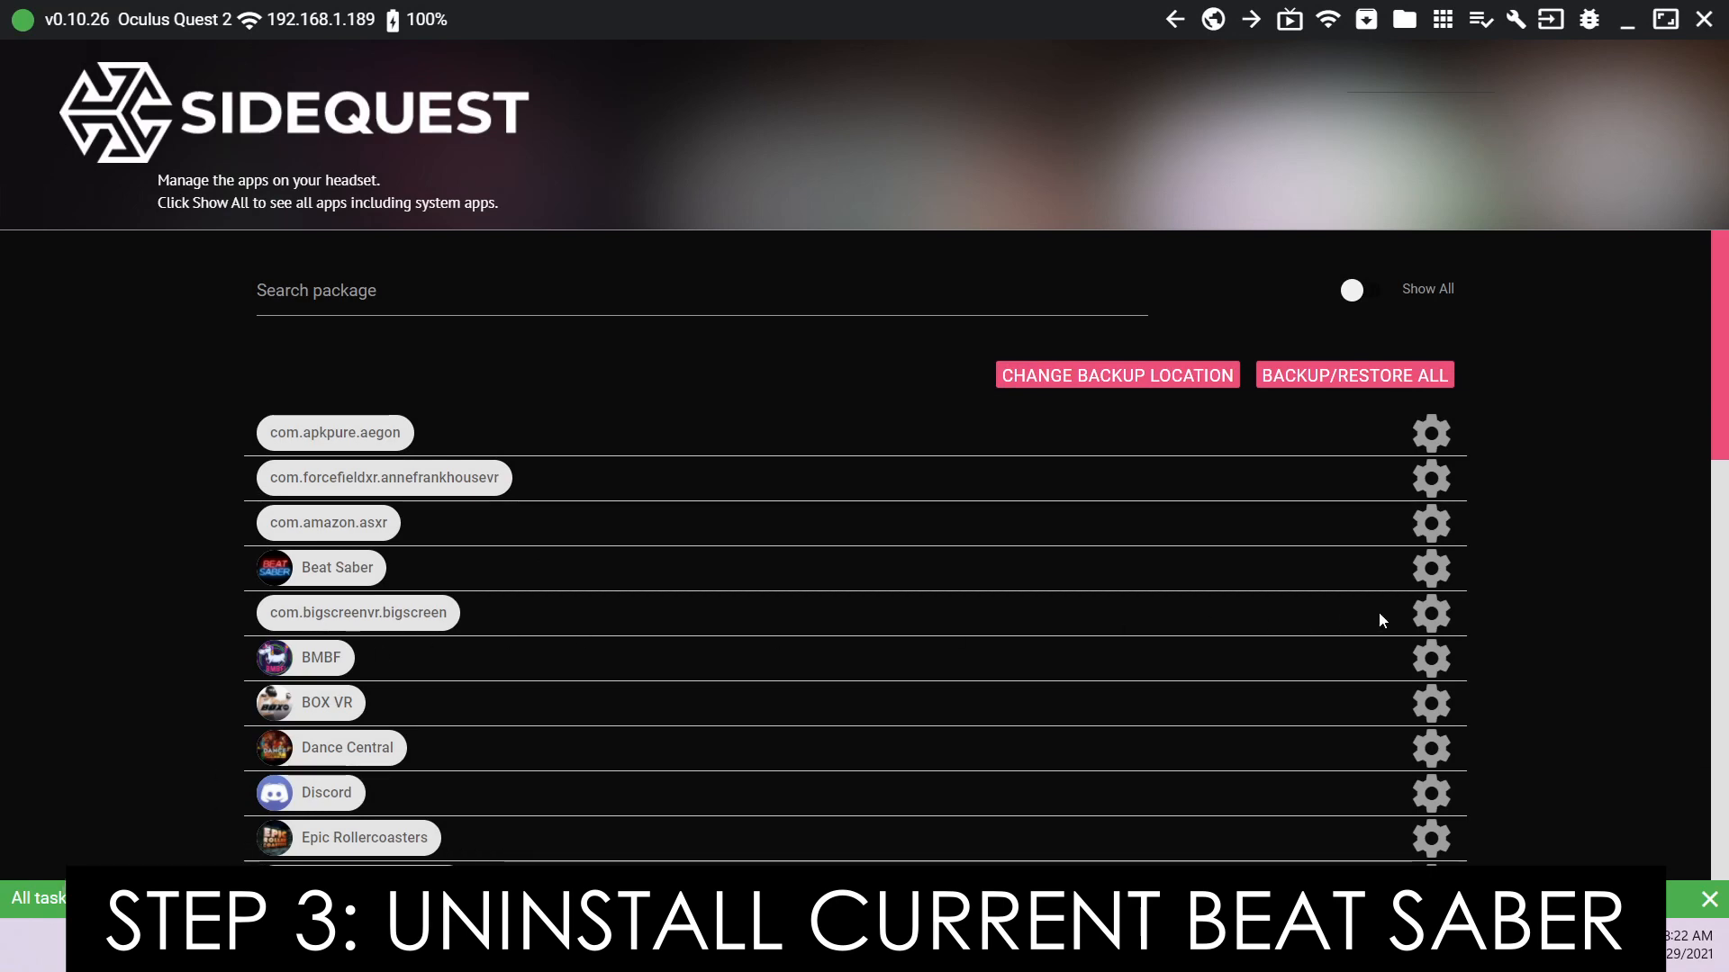
Uninstall Beat Saber from the headset through its SideQuest app settings
click(1431, 569)
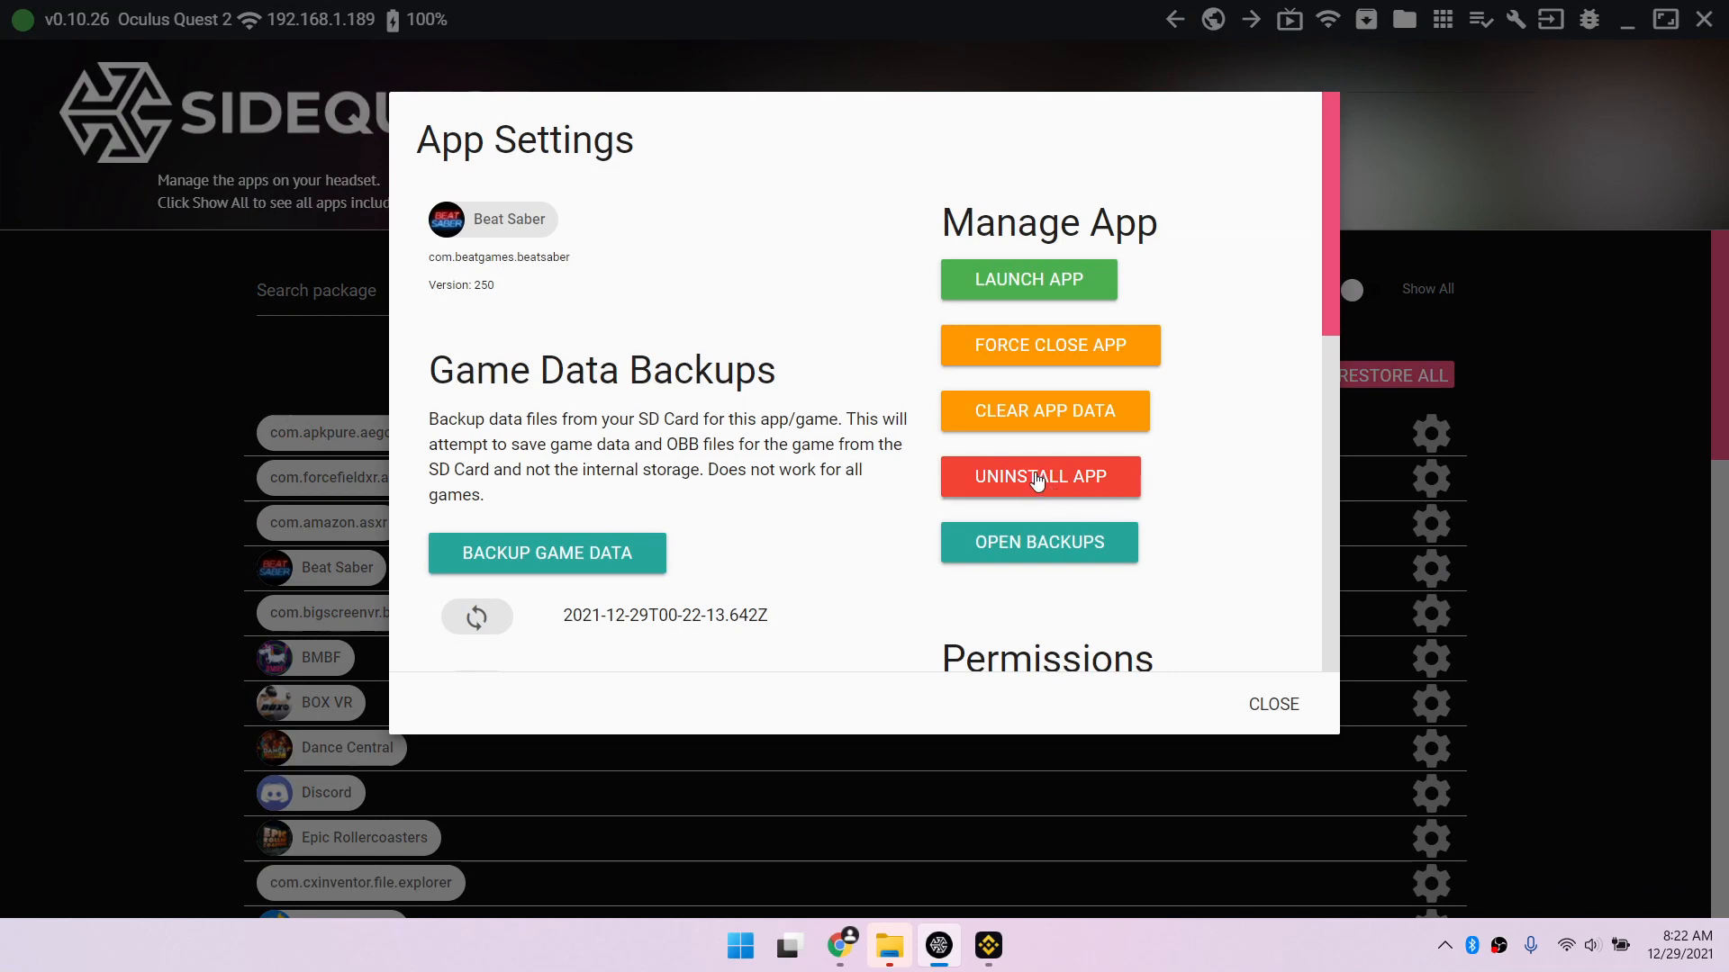
click(1272, 703)
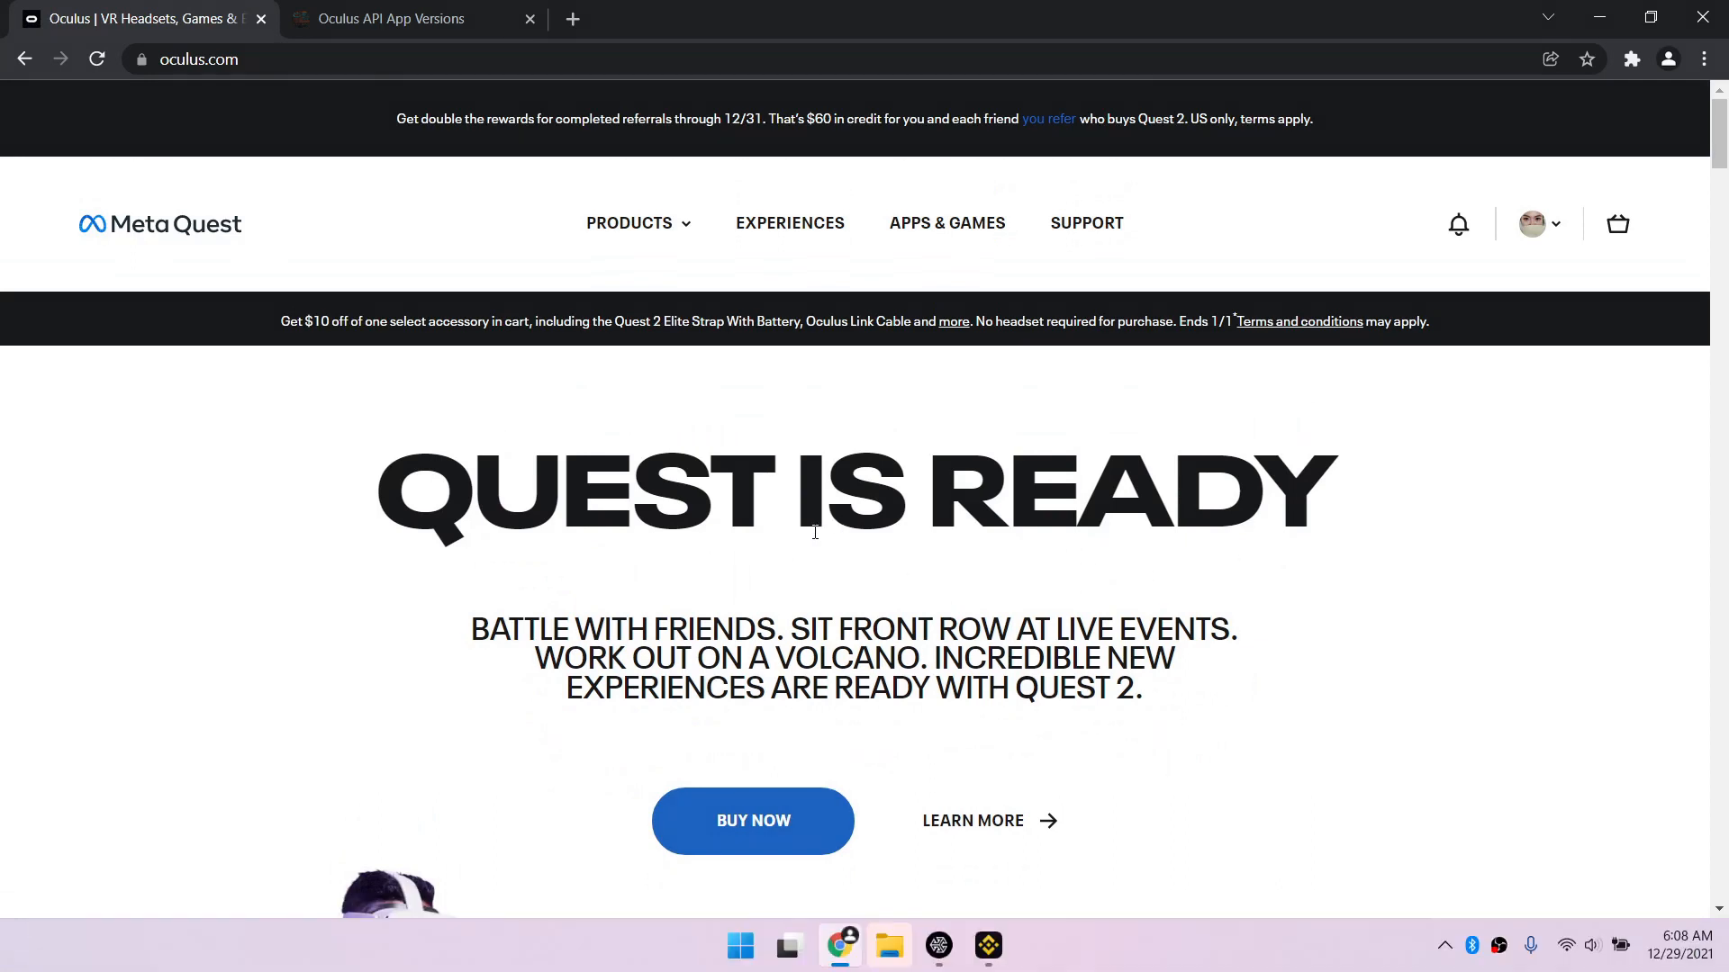
Search for Beat Saber on the Oculus API App Versions tab
click(392, 19)
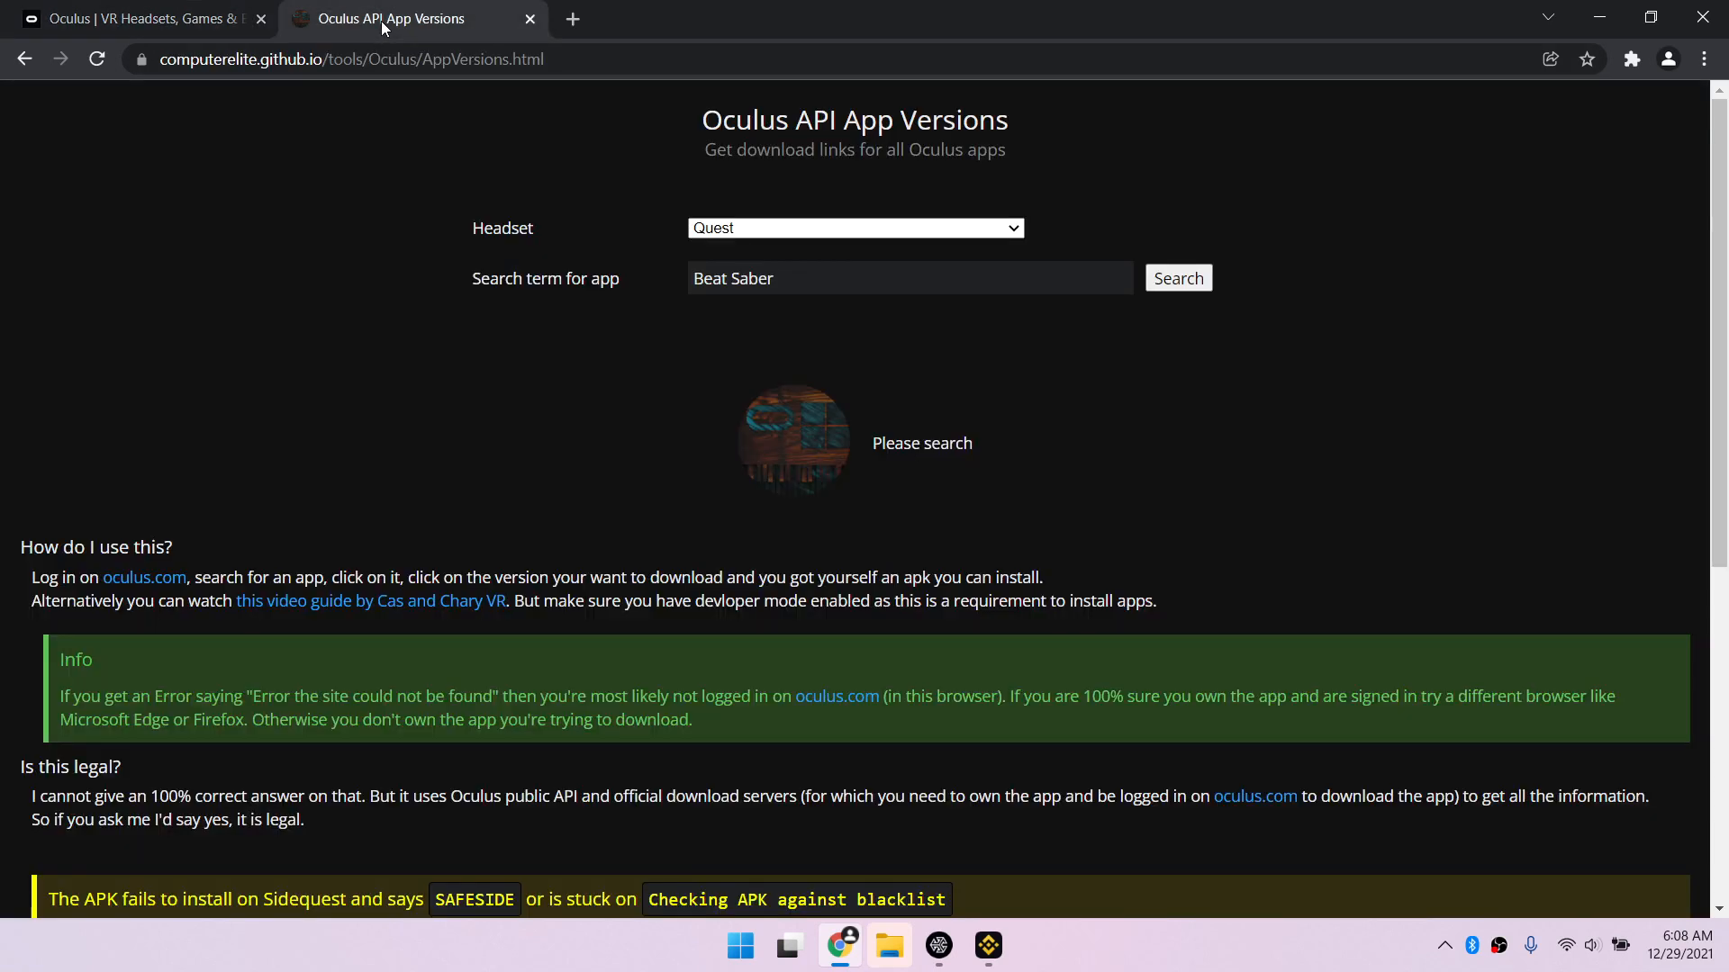
mouse_move(434, 387)
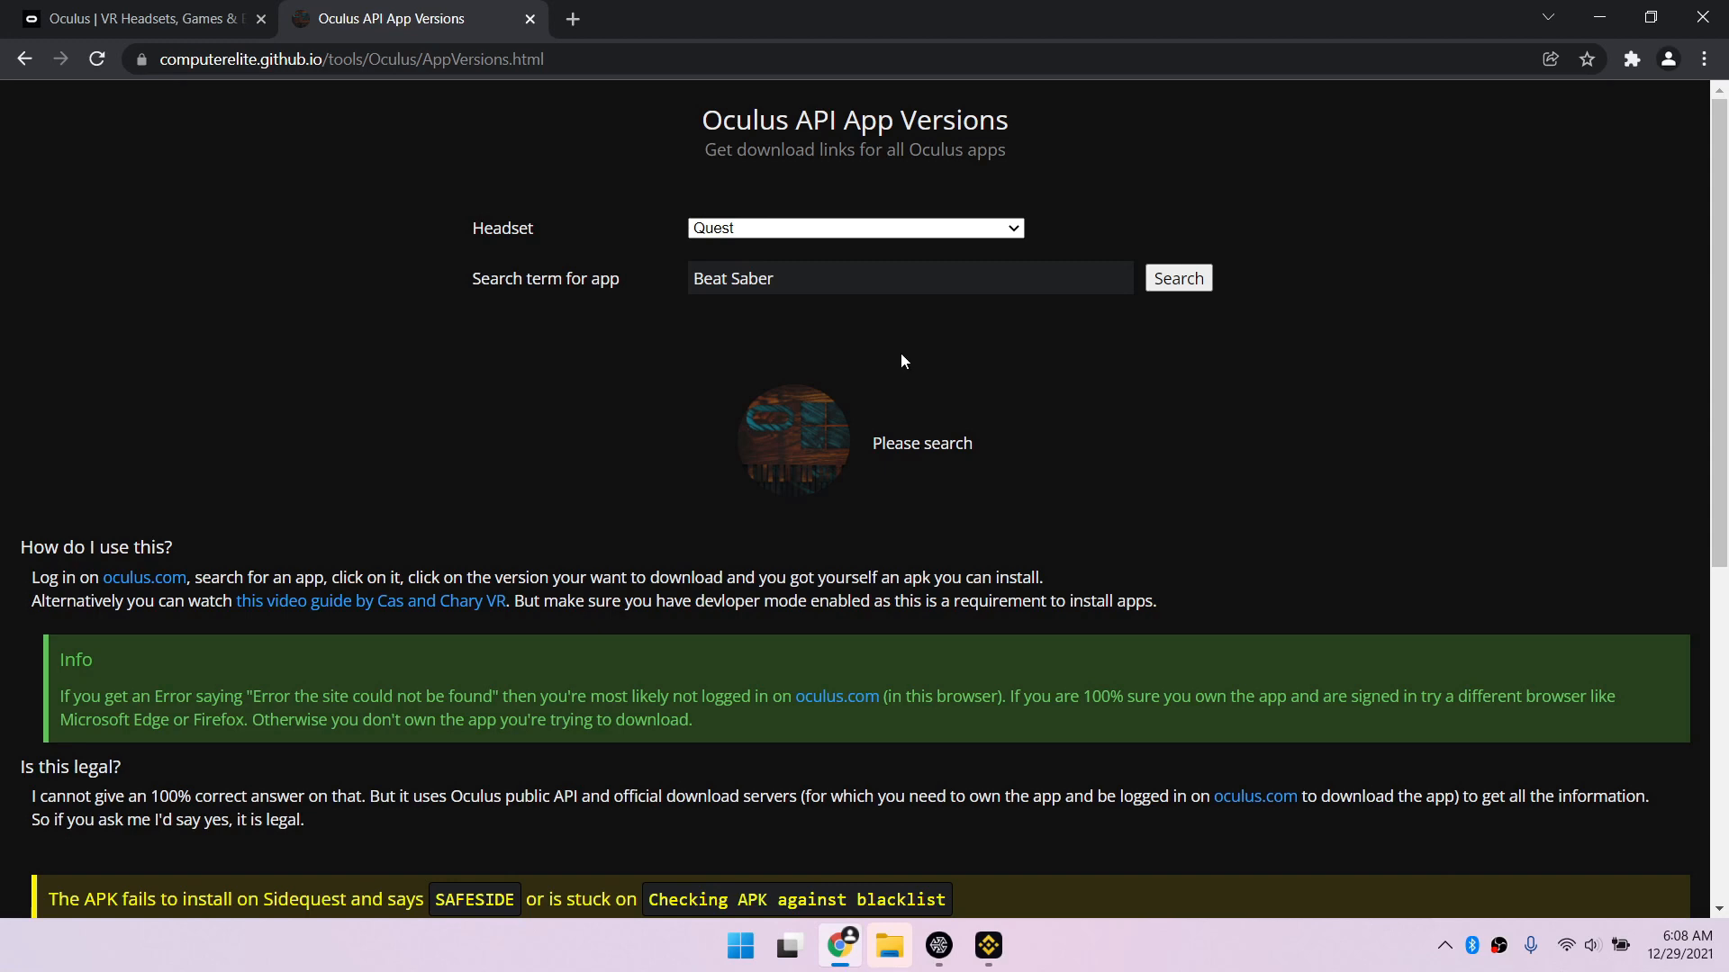
click(1177, 278)
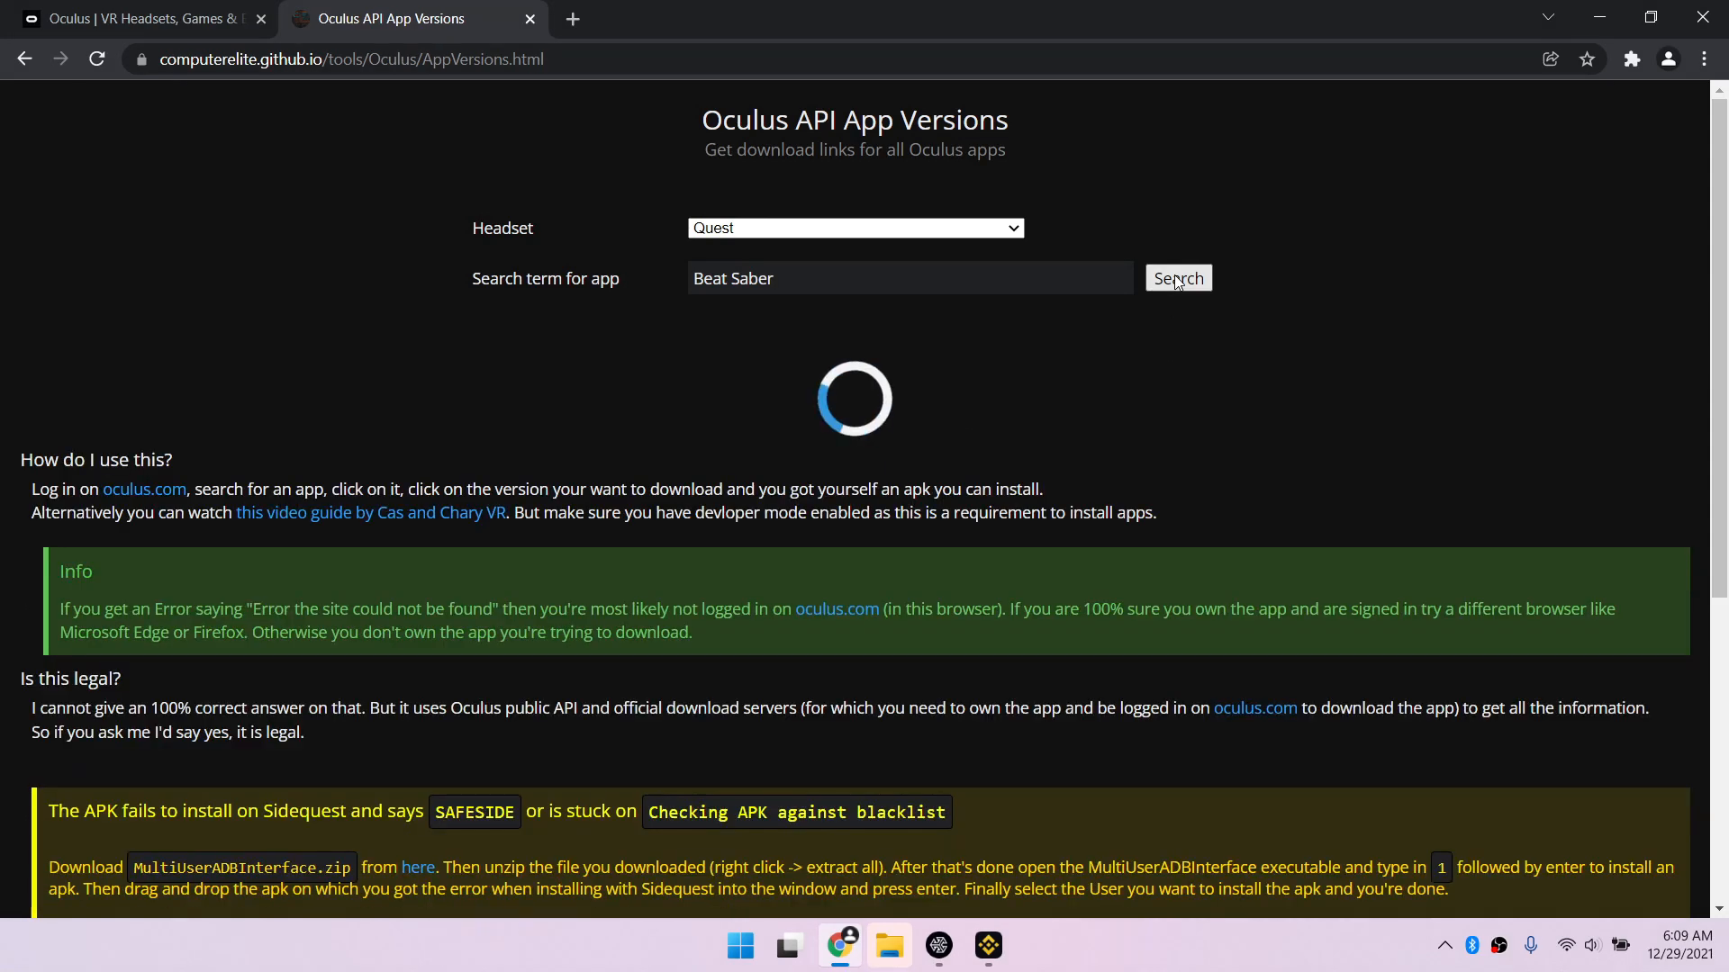
Open the full Beat Saber version list and confirm downloading moddable version 1.17.1
click(1178, 278)
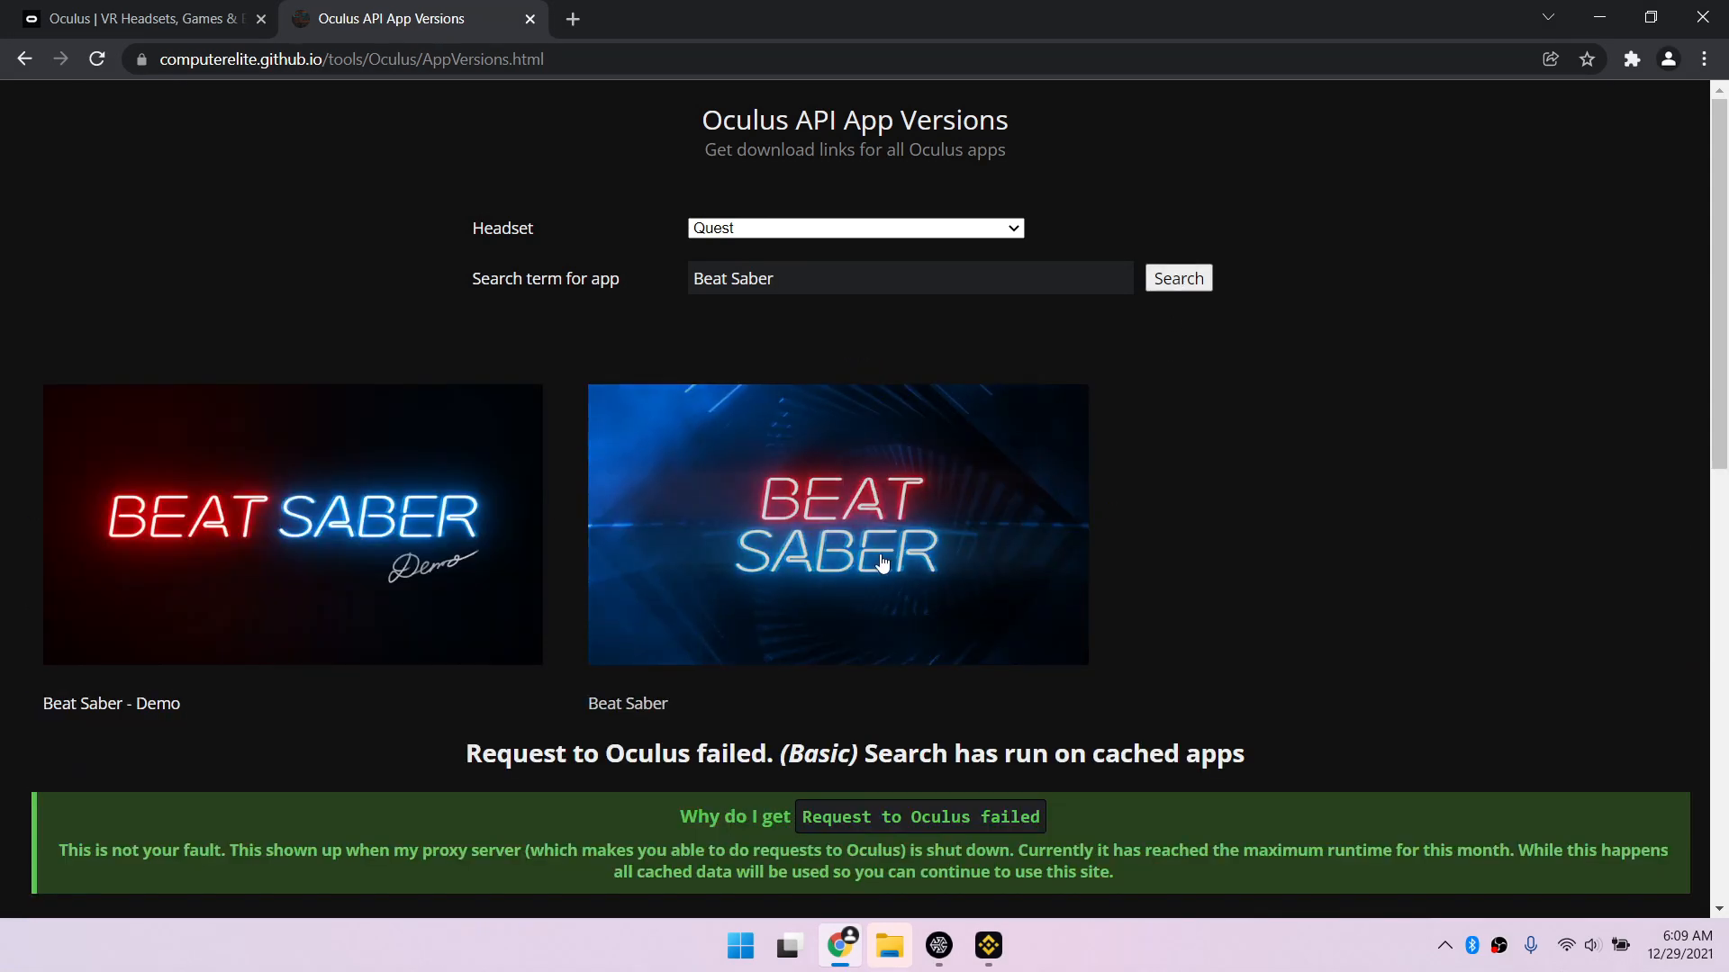
click(836, 524)
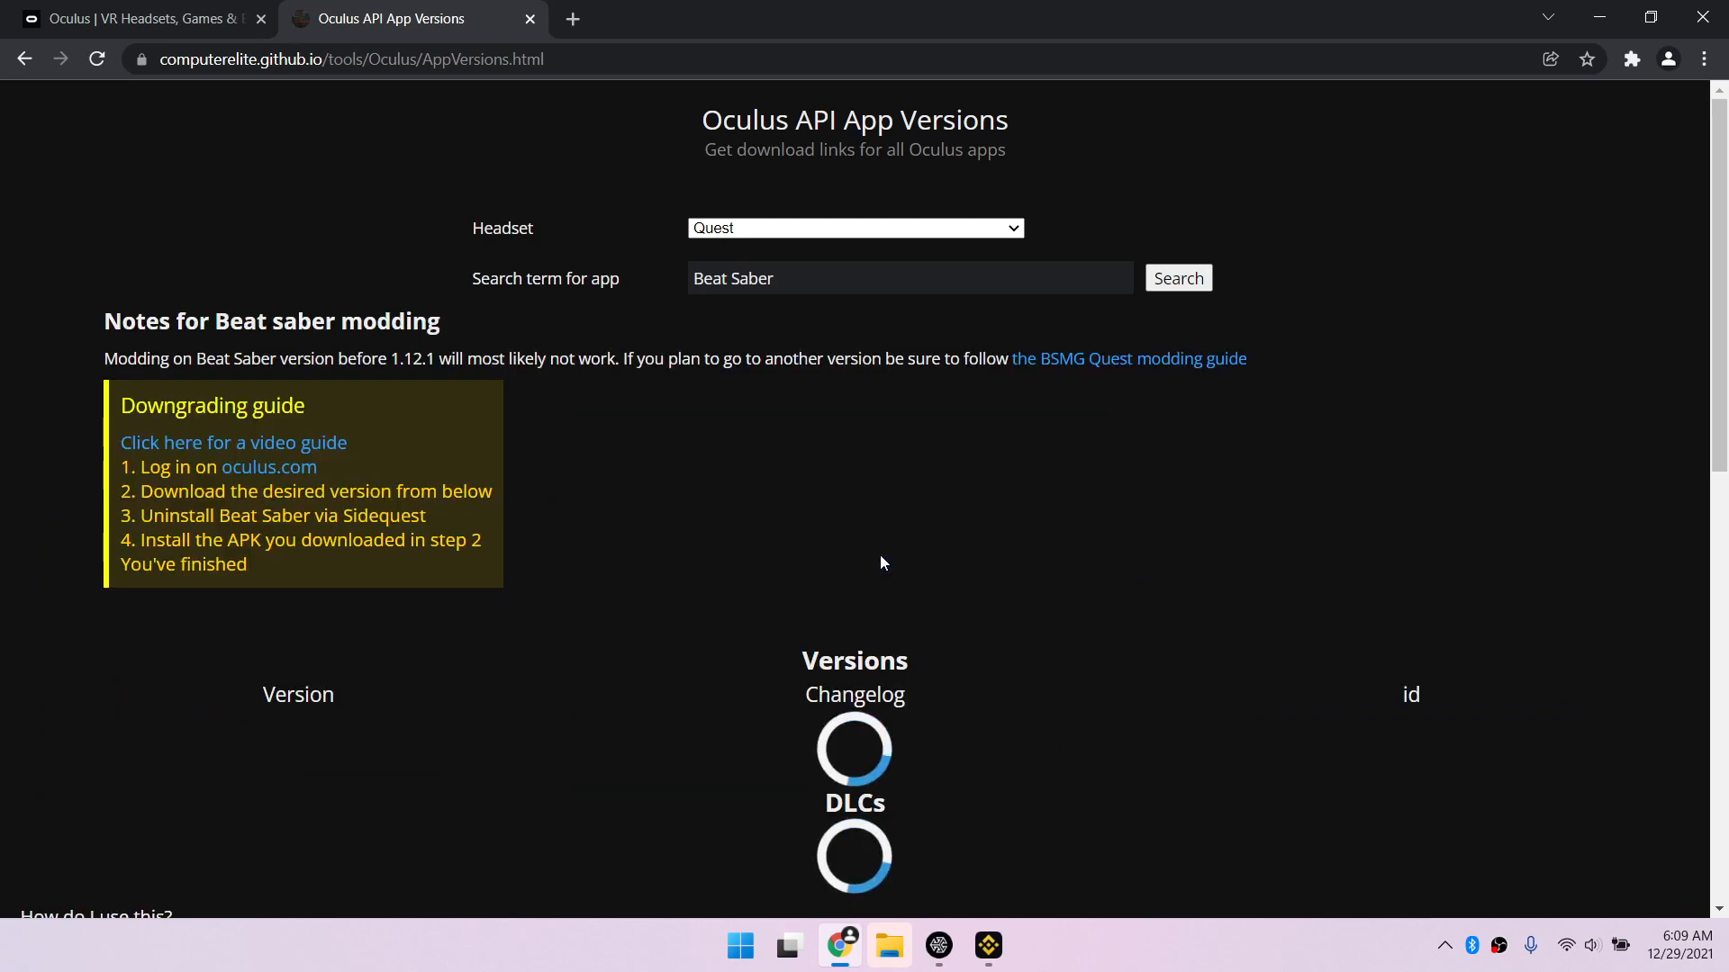
click(1177, 279)
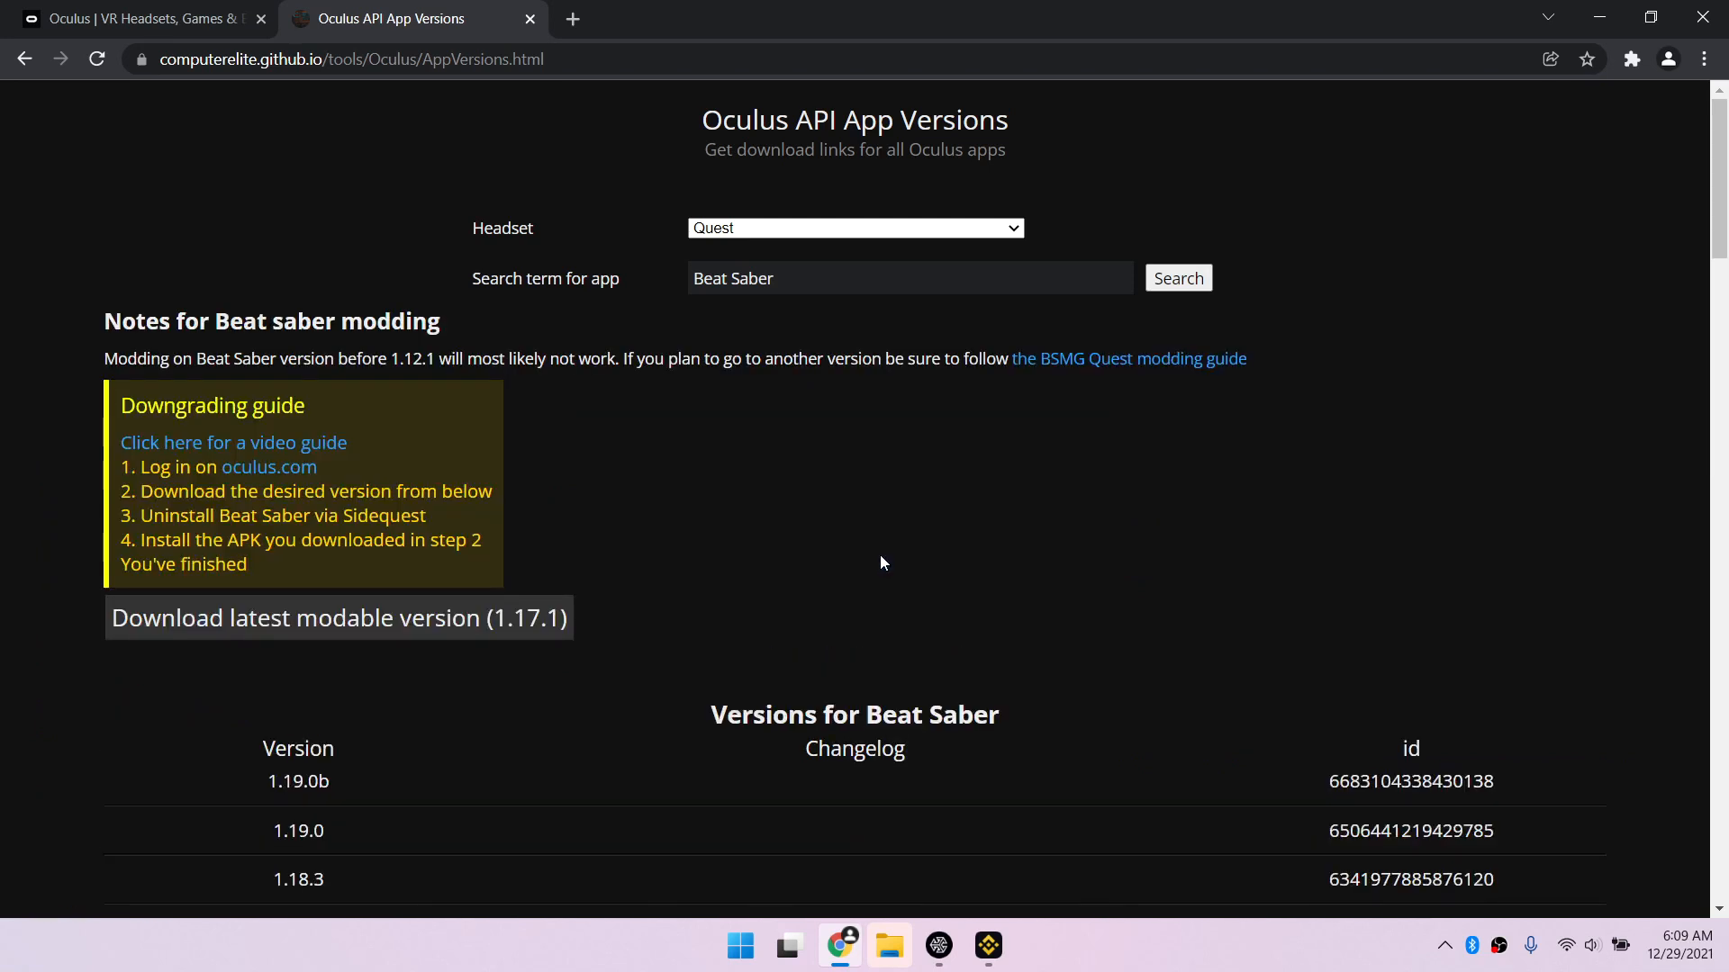
mouse_move(696, 614)
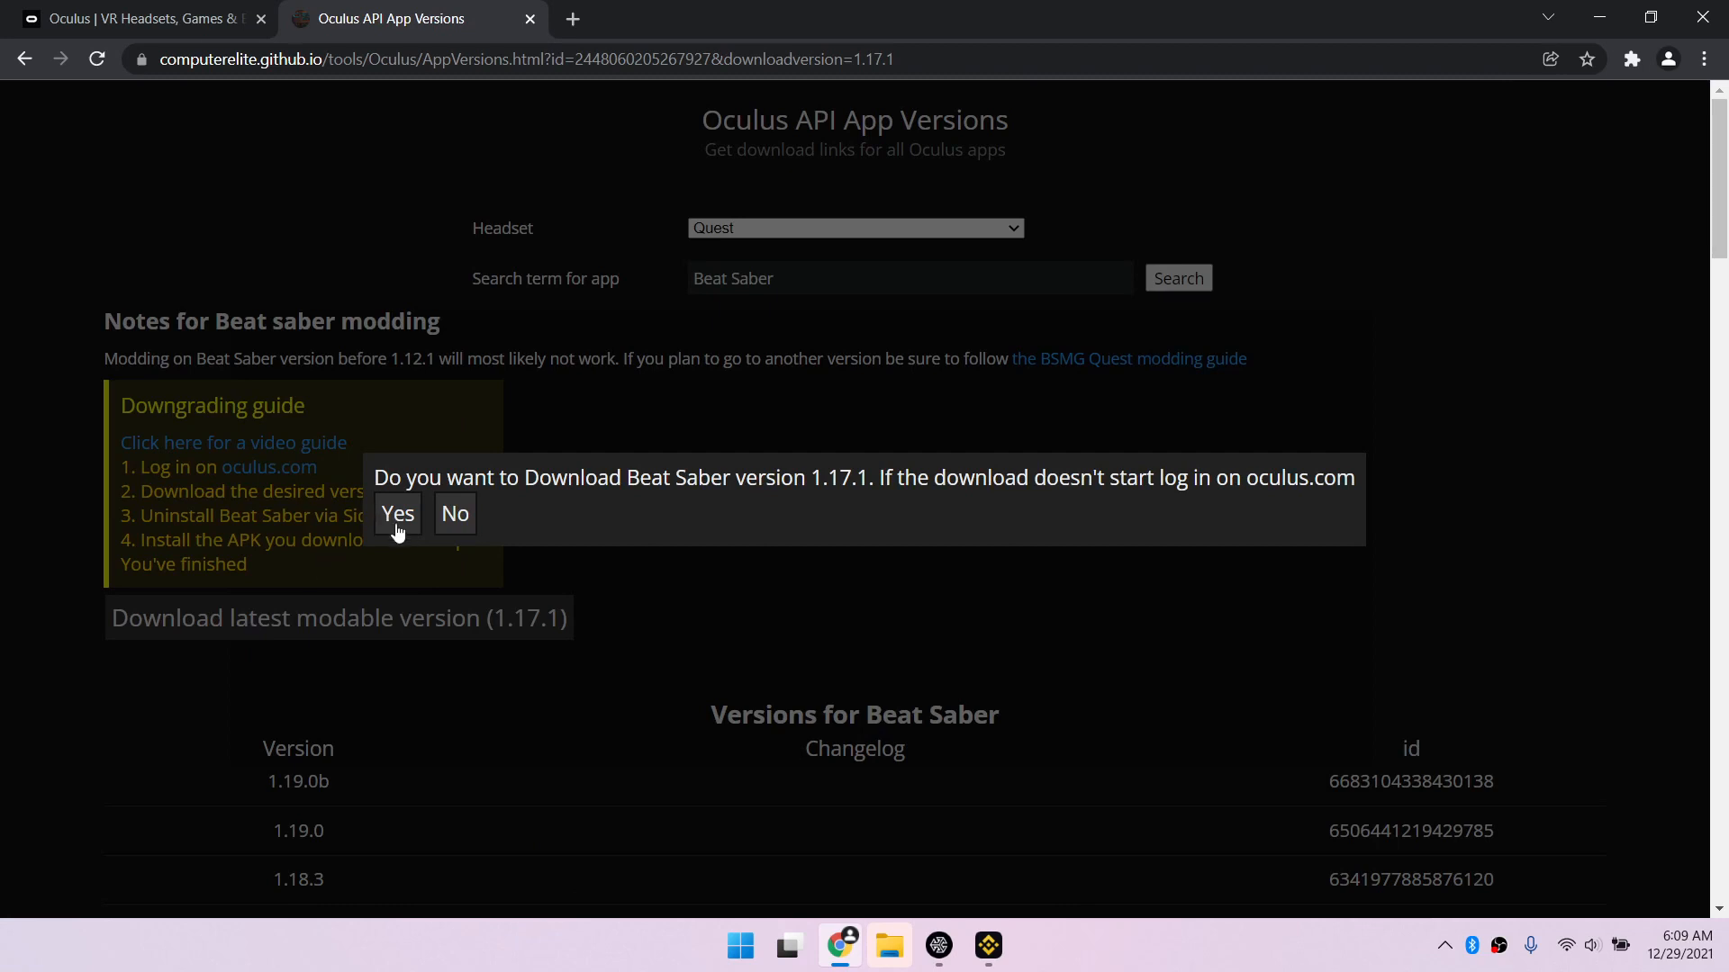
click(397, 515)
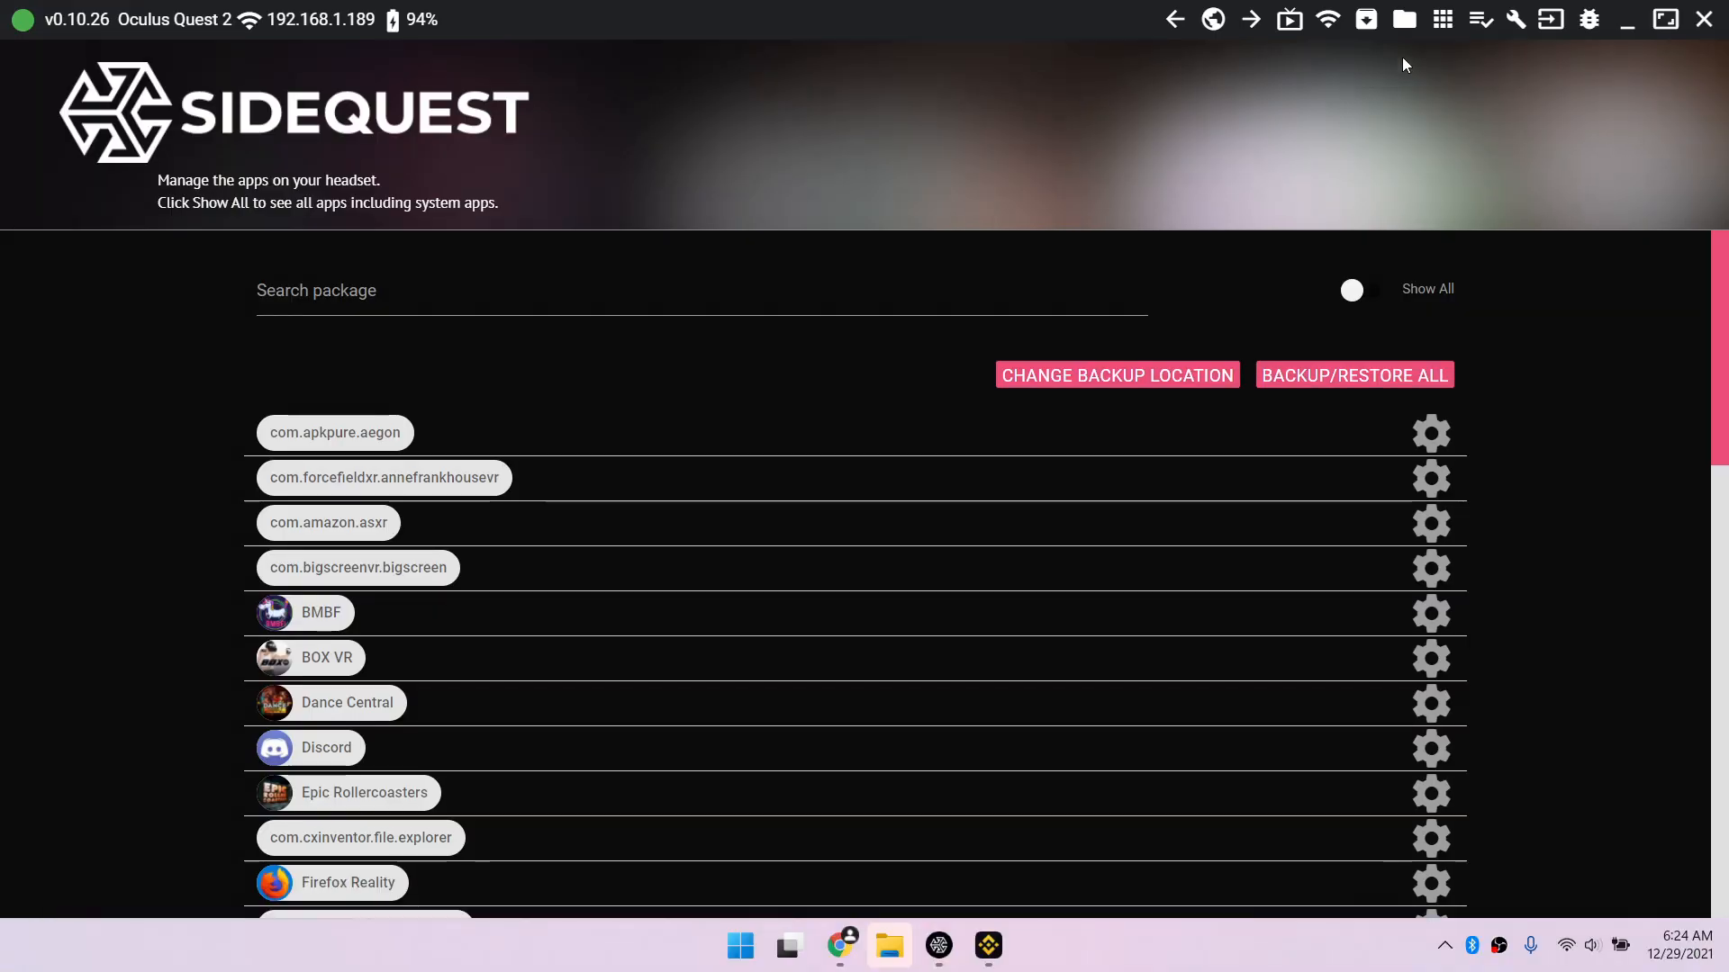
mouse_move(1365, 20)
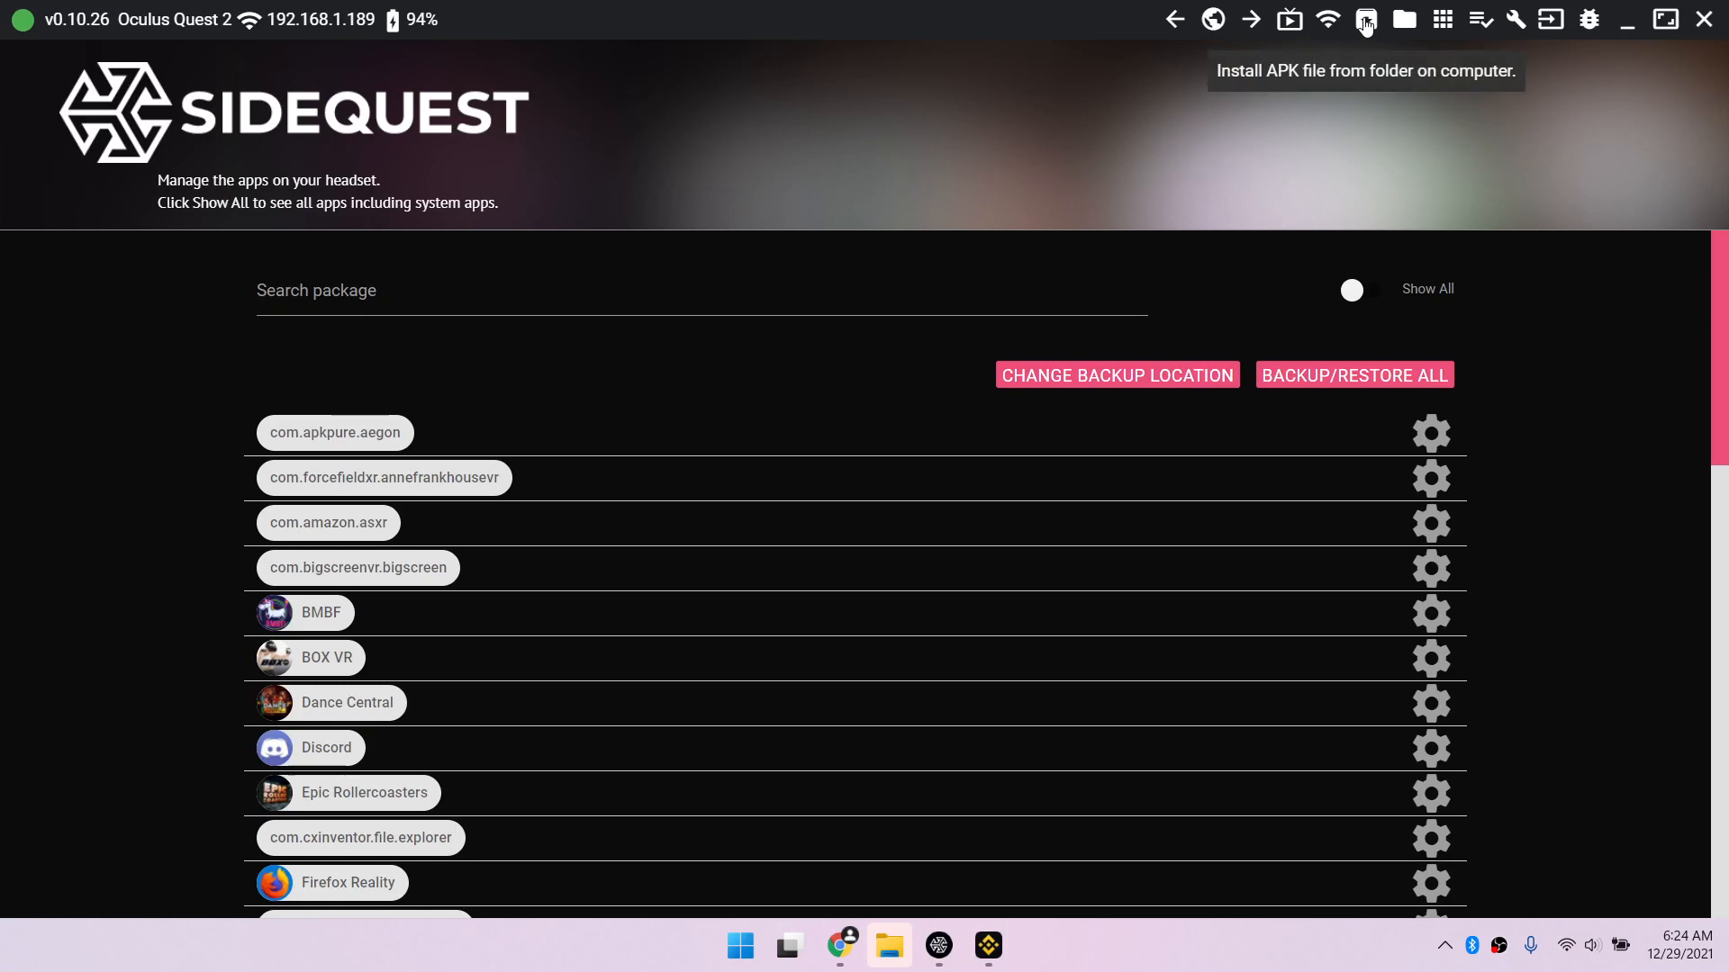
Install beat-saber (1).apk from the computer's Downloads folder onto the headset
click(1365, 20)
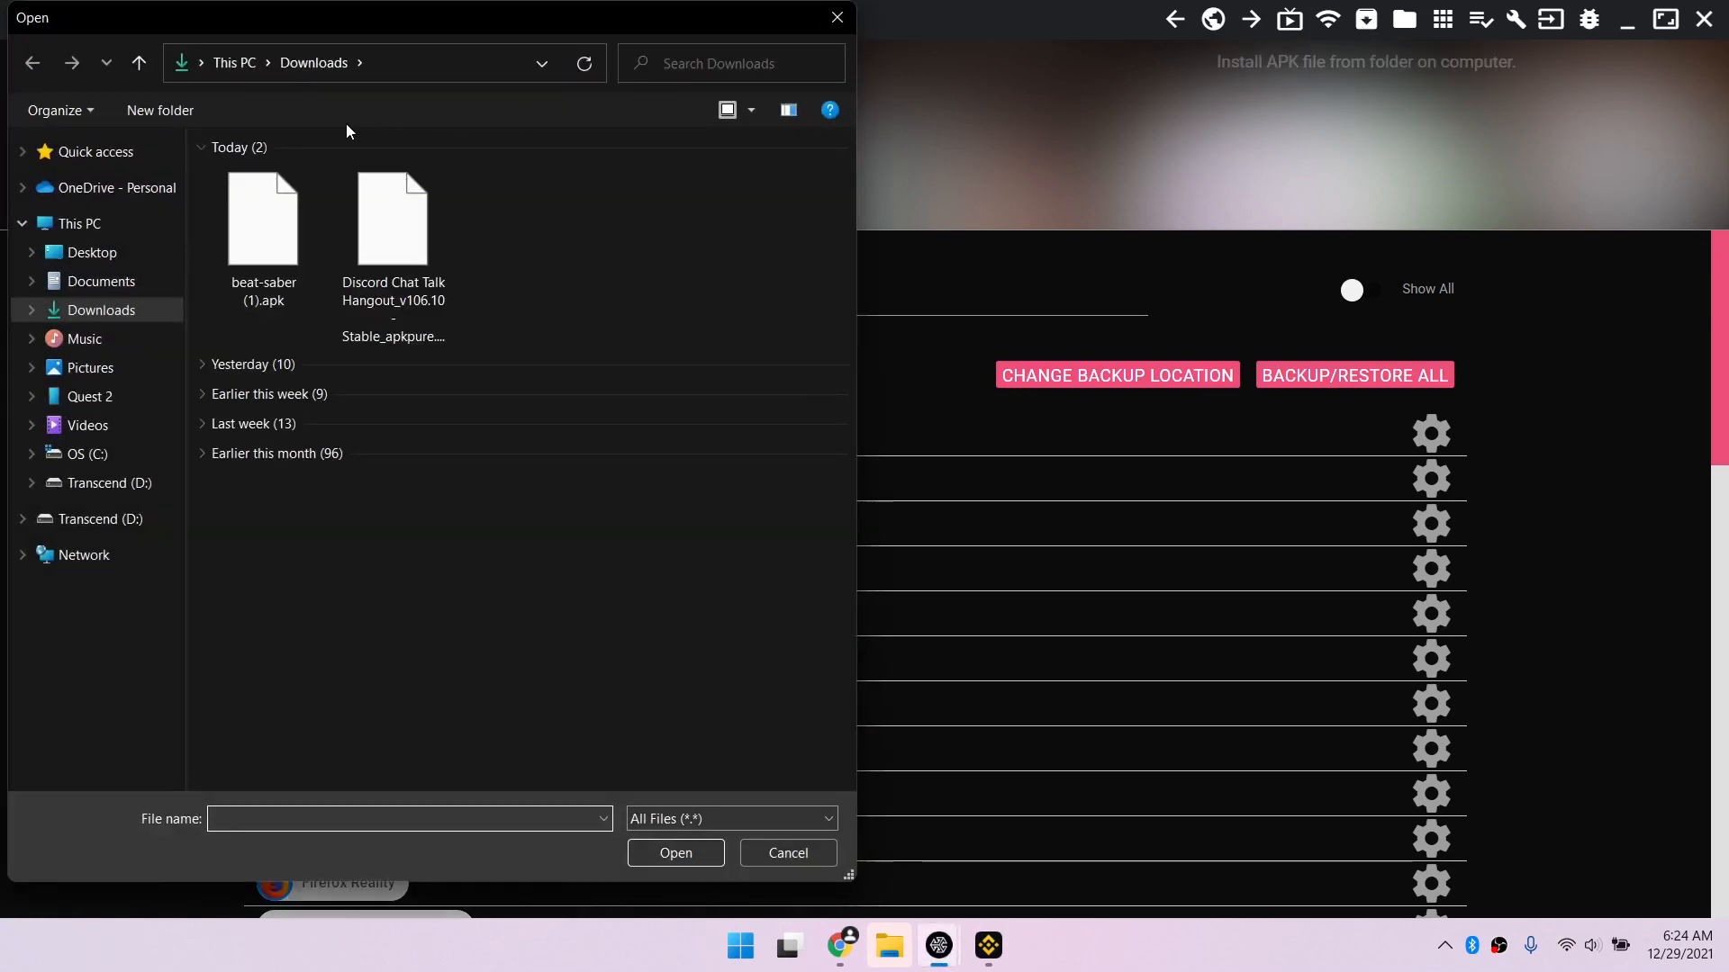
click(262, 217)
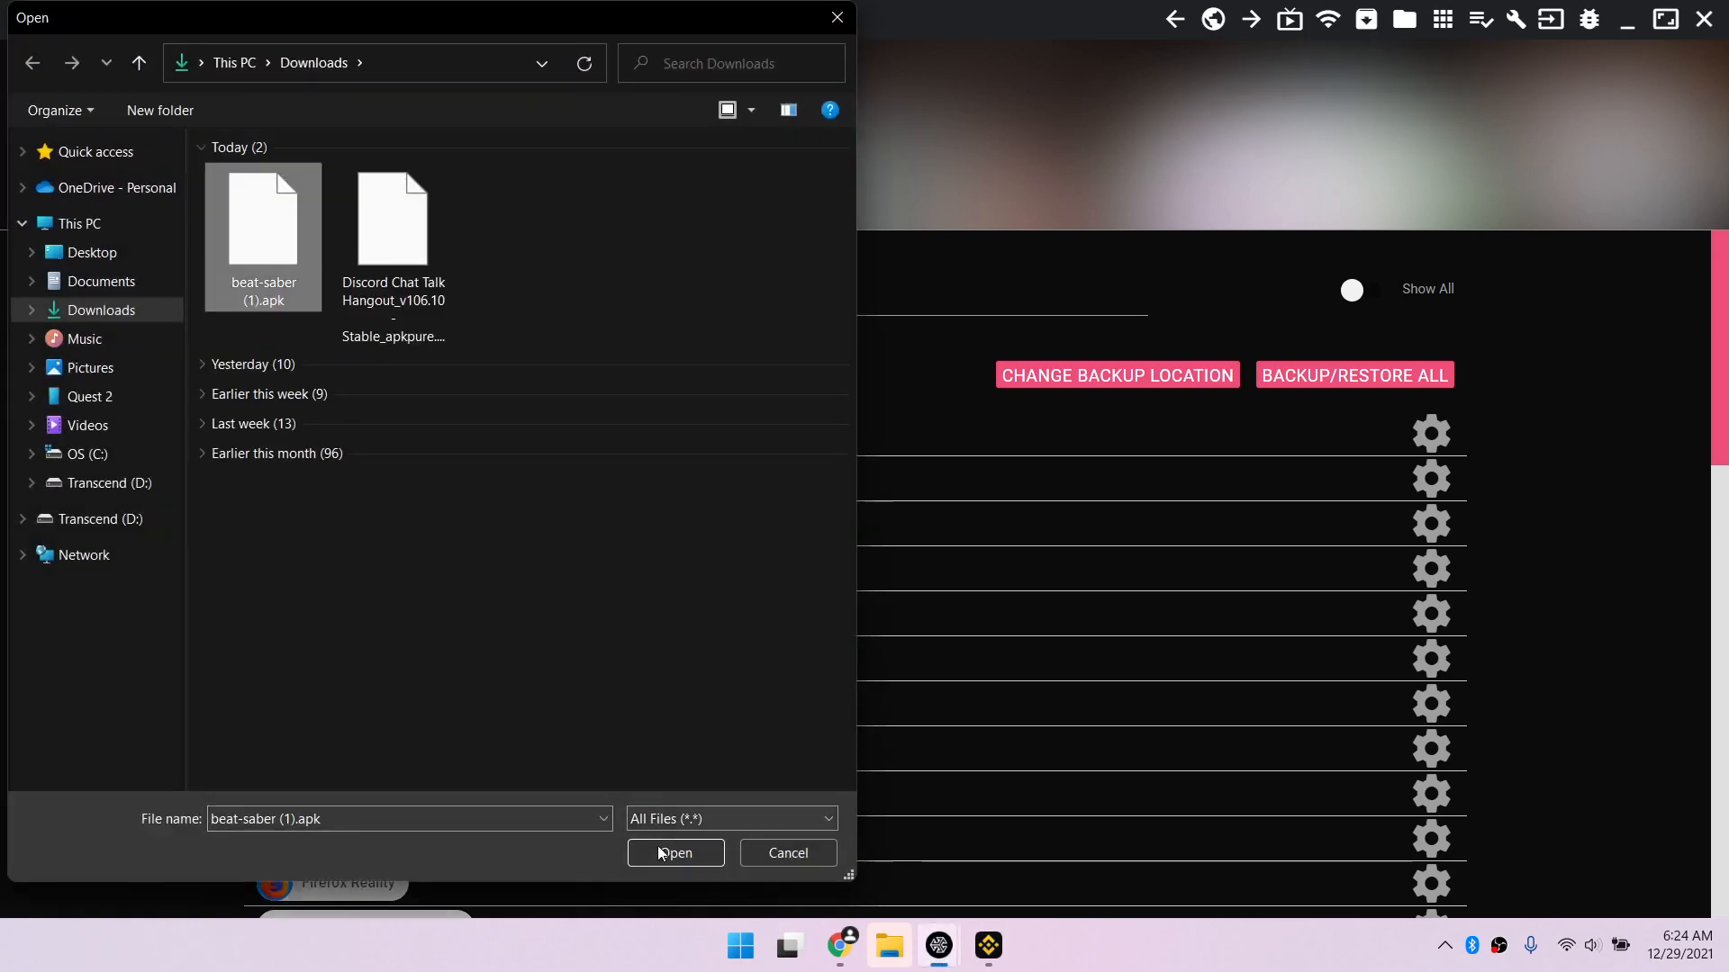
click(674, 853)
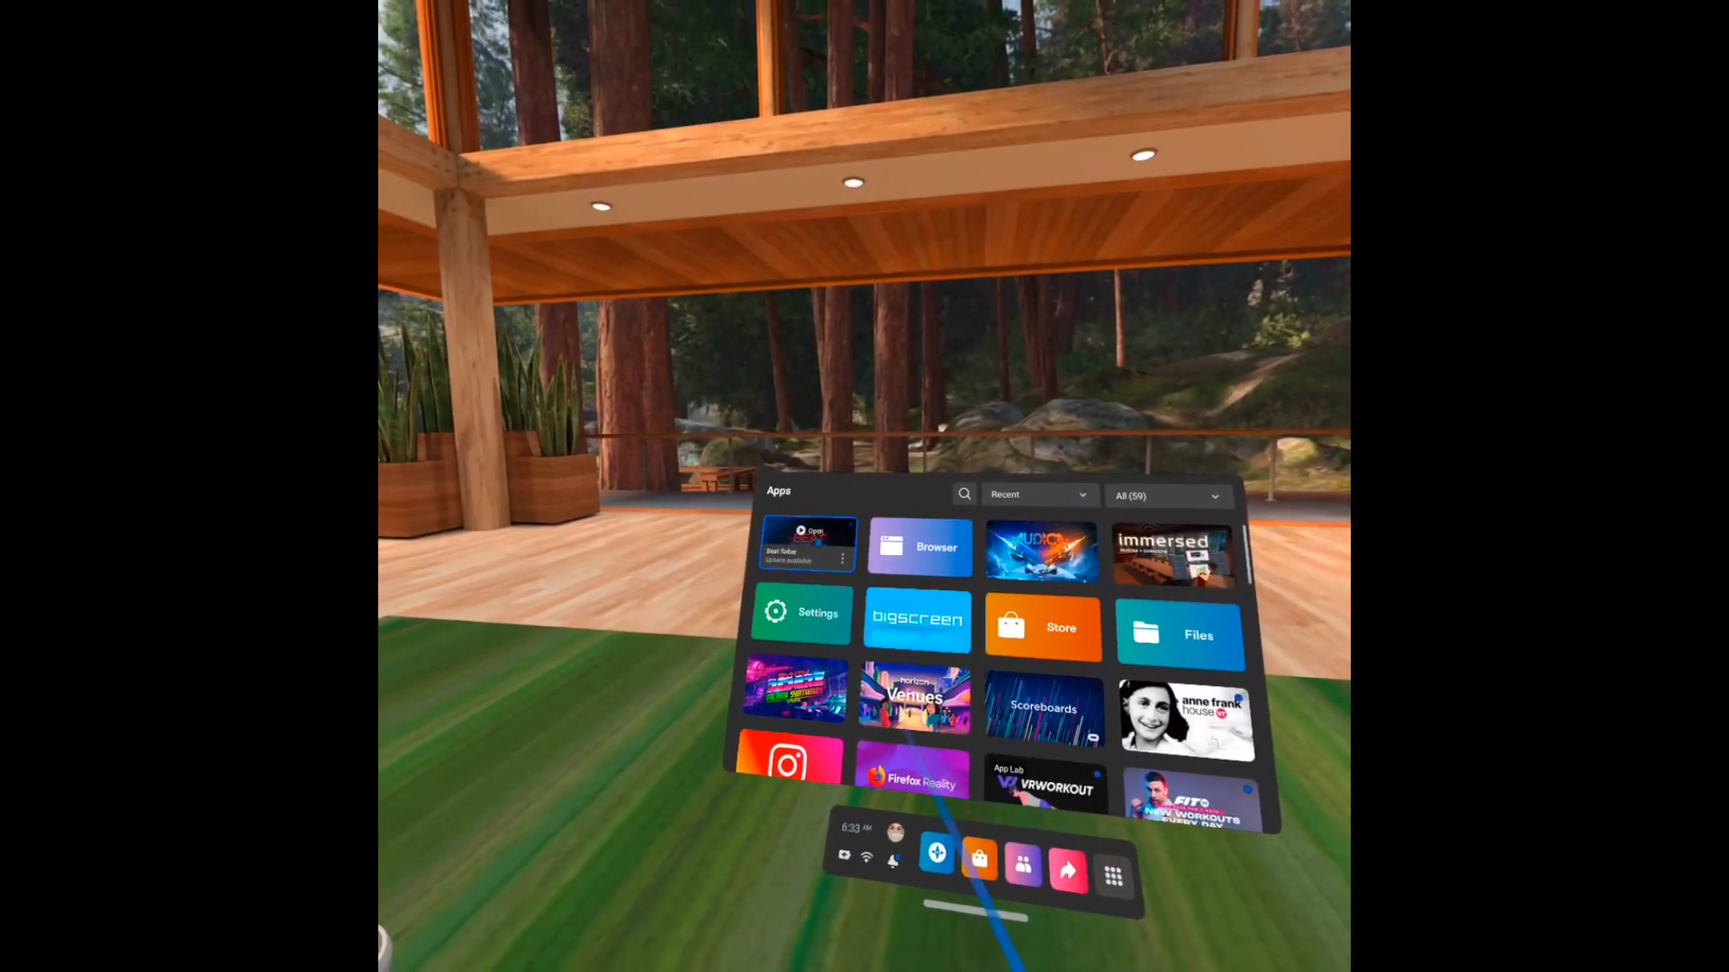
Launch Beat Saber from the Apps library and continue with English as language
click(808, 541)
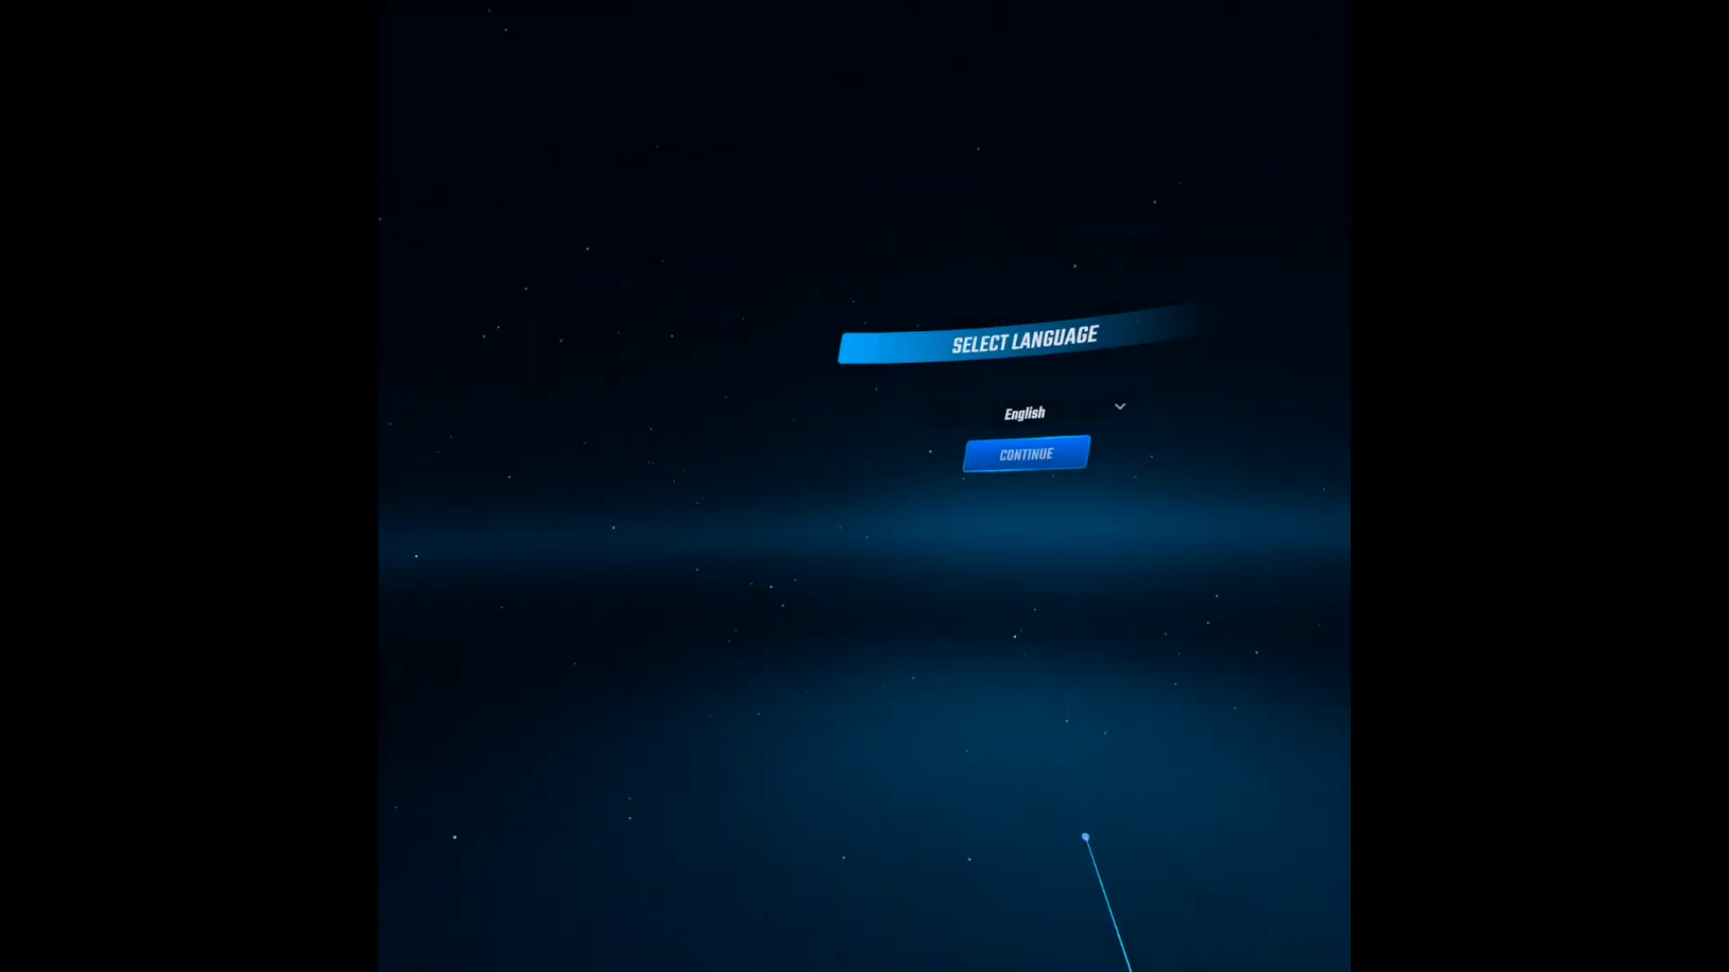
click(1025, 453)
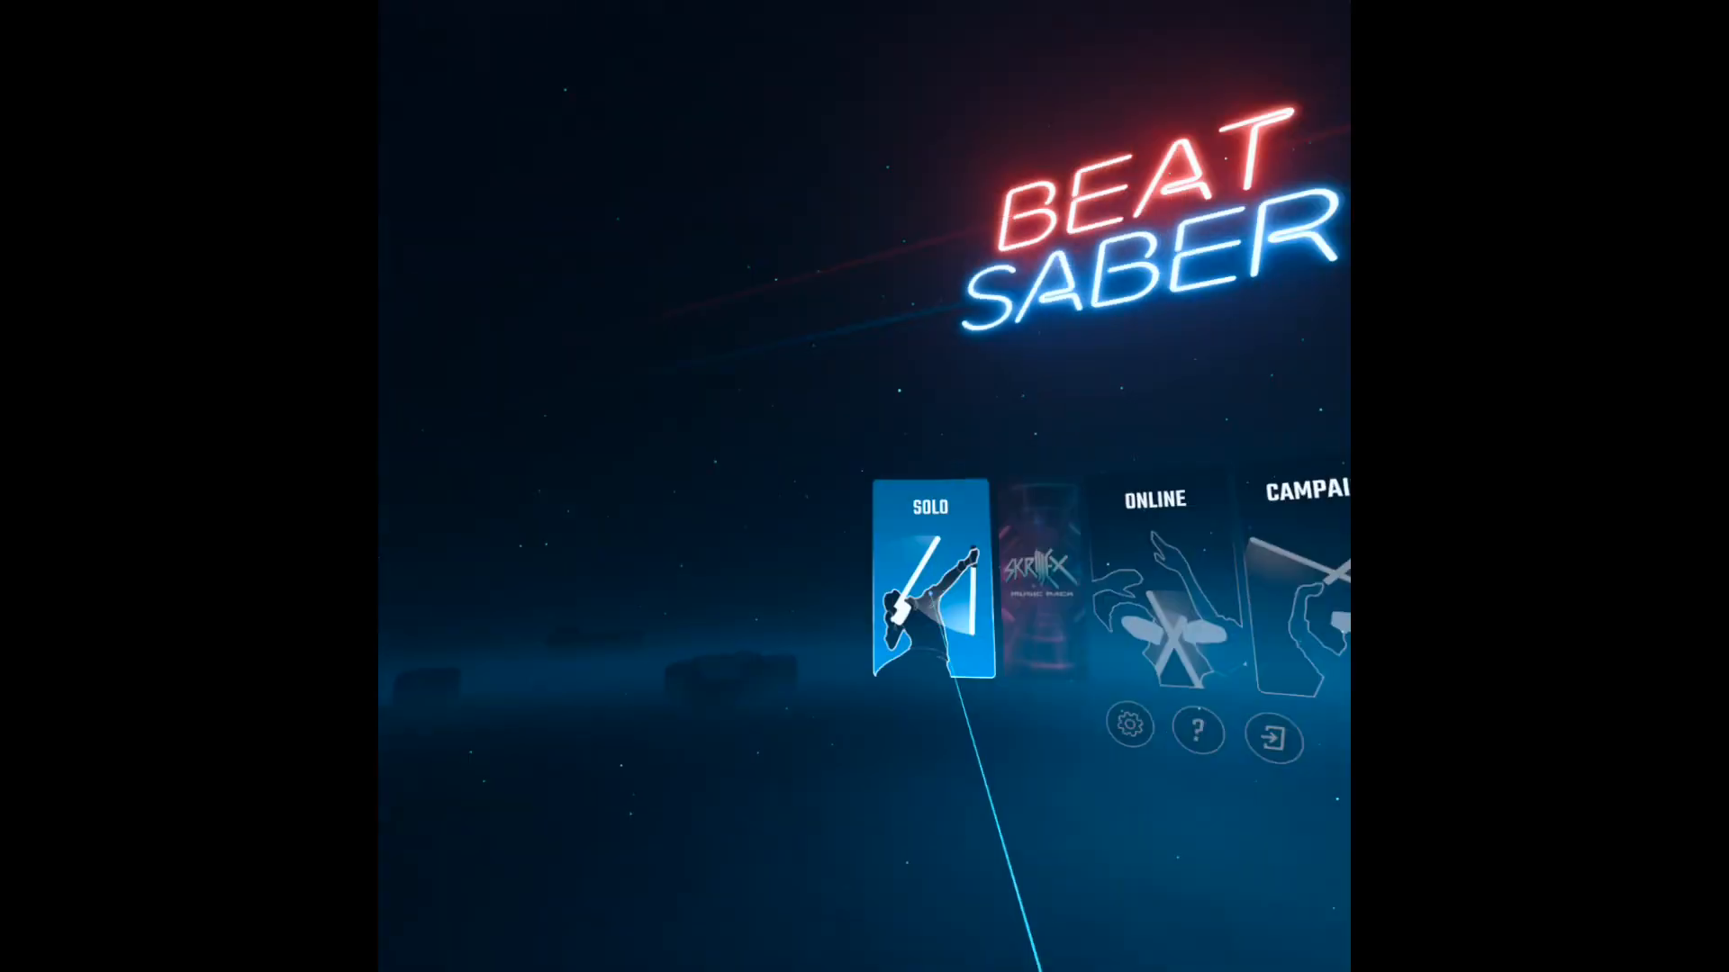